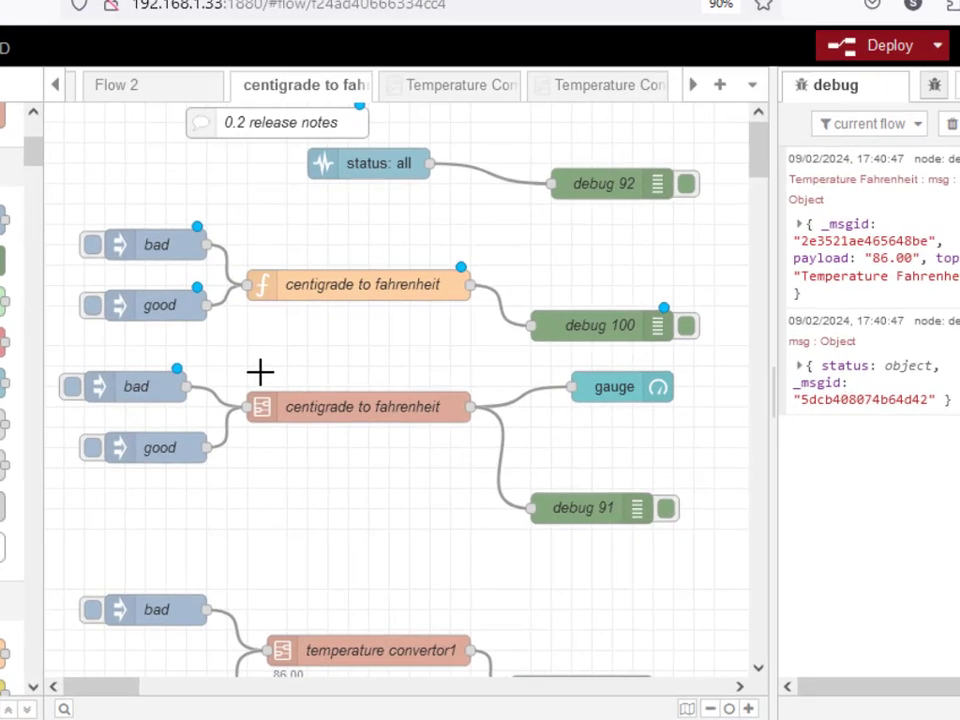
Trigger the bad inject so the function shows its red error ring, and check the inject payload of 30
scroll(down, 3)
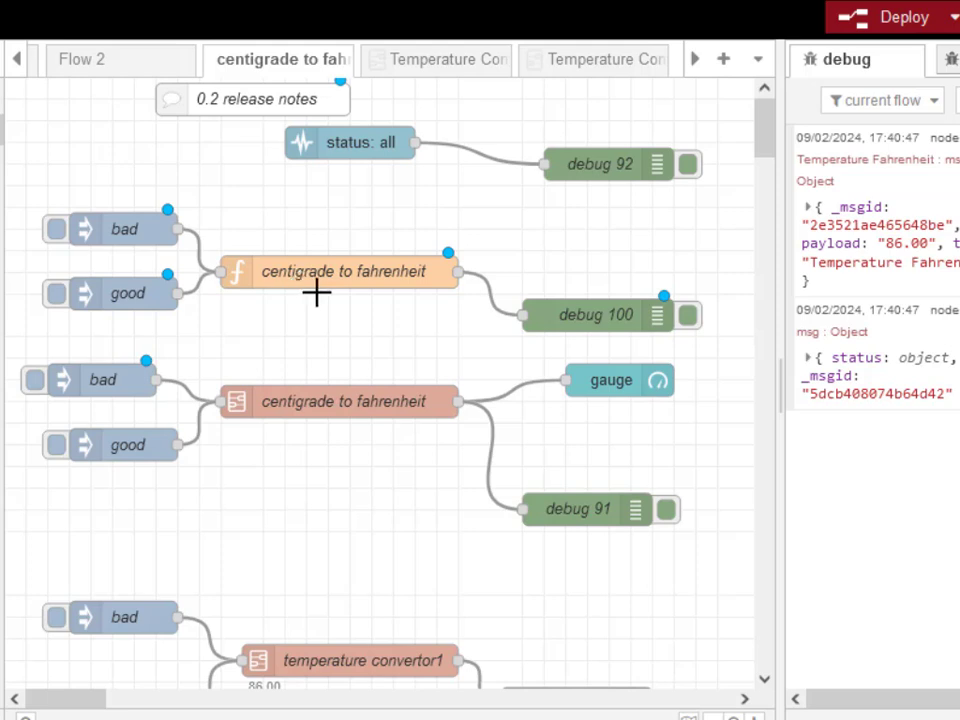
mouse_move(368, 320)
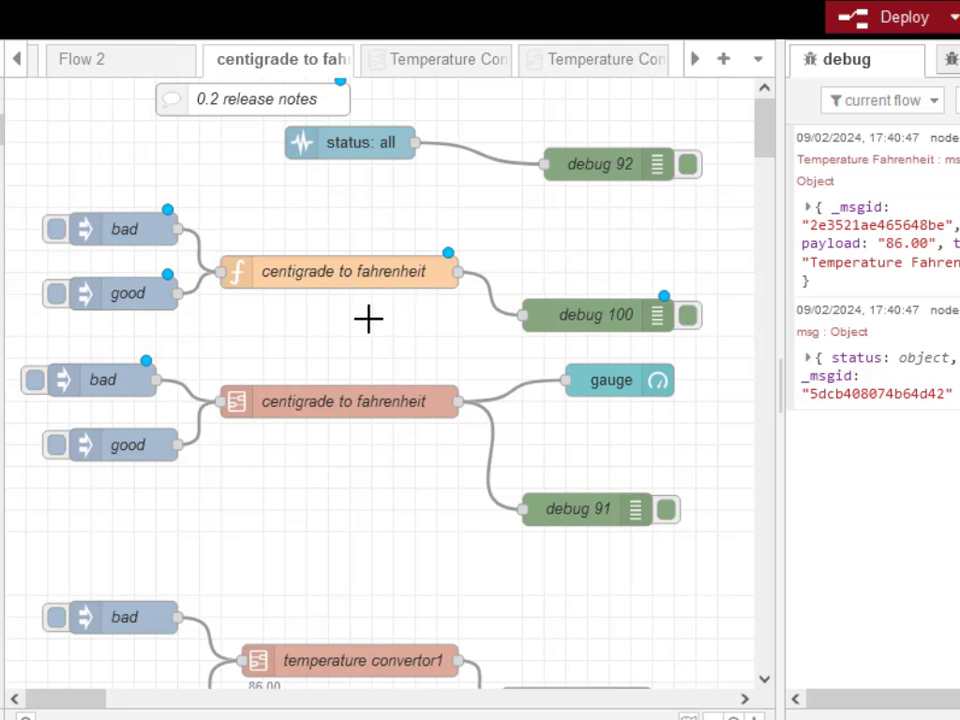
mouse_move(358, 272)
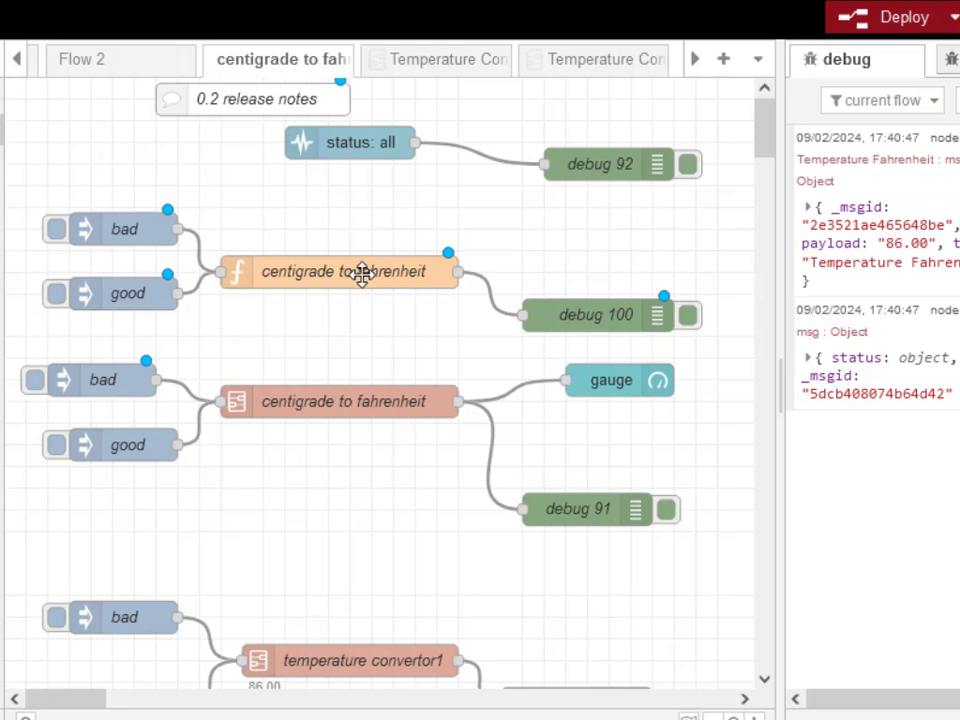
click(338, 272)
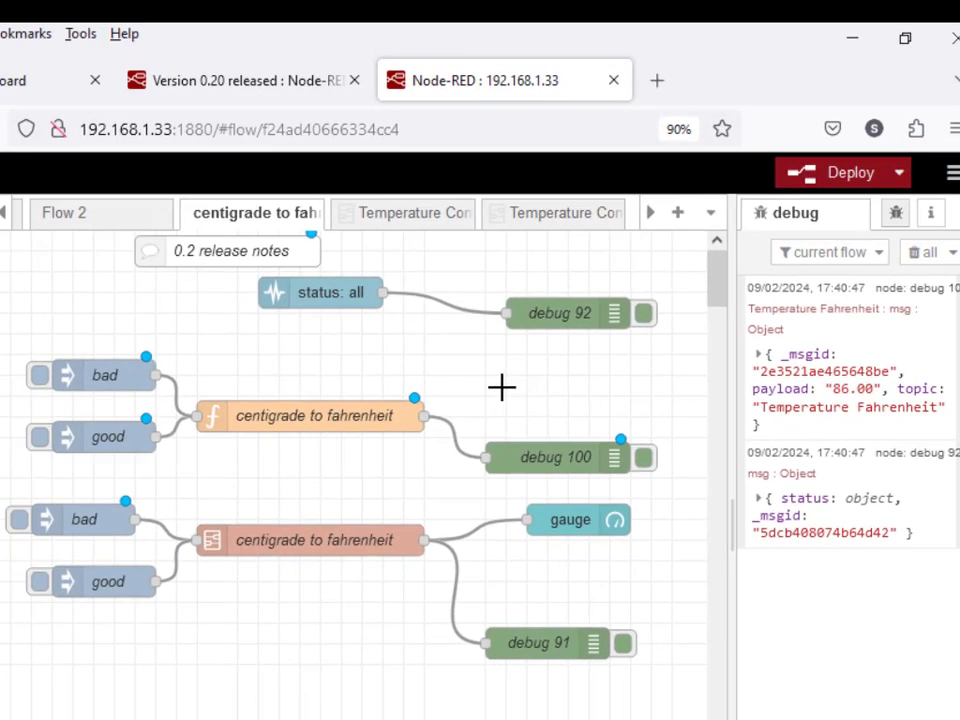
mouse_move(304, 532)
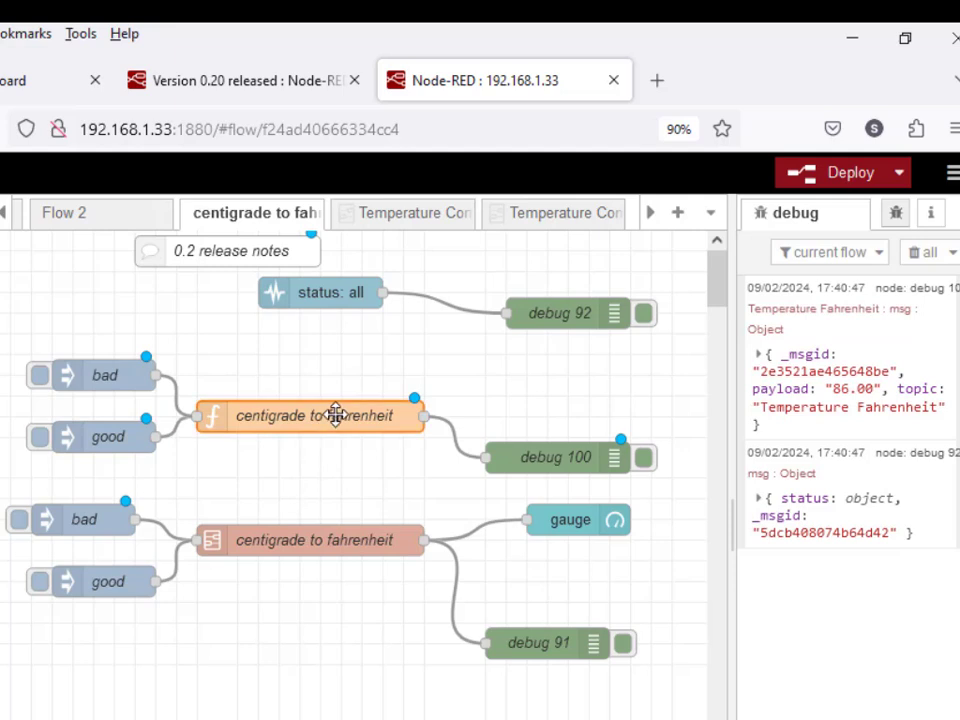
mouse_move(244, 416)
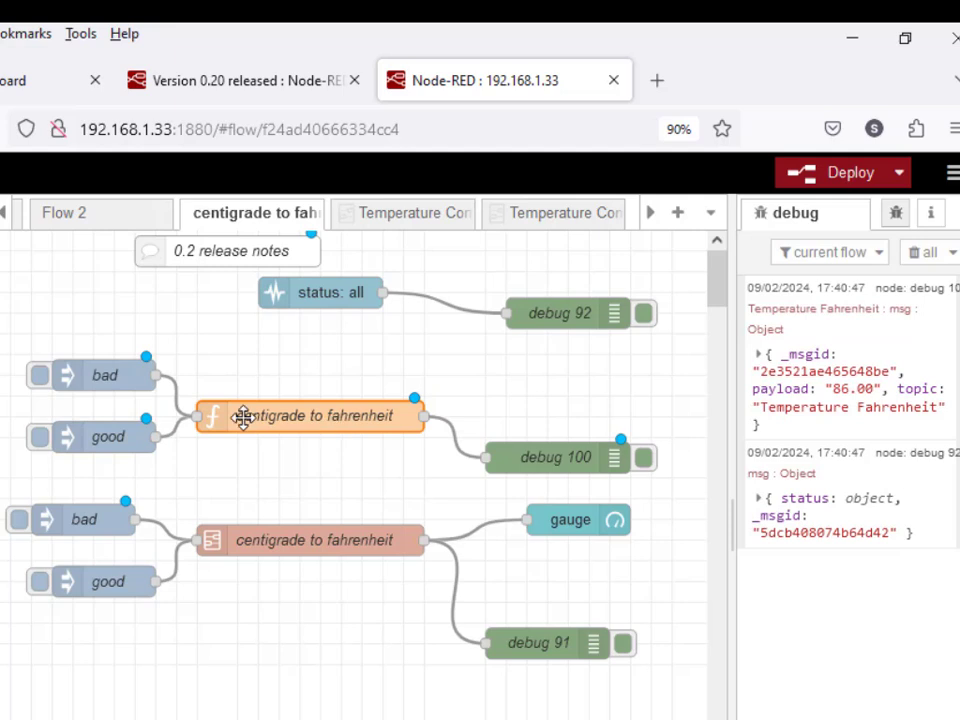
mouse_move(284, 420)
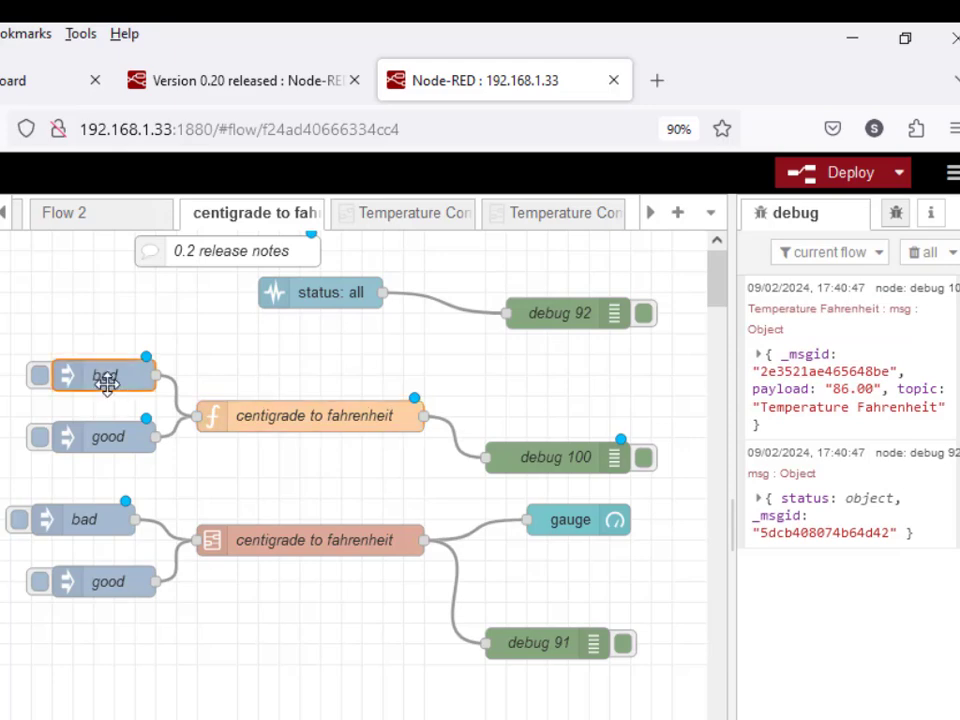
double_click(104, 374)
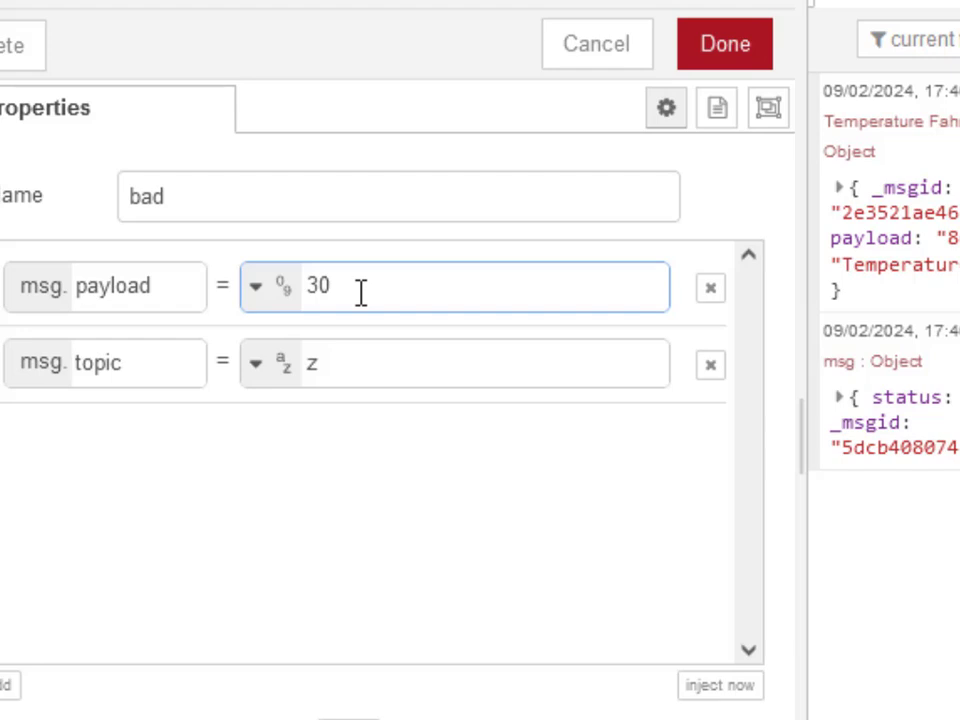
click(450, 364)
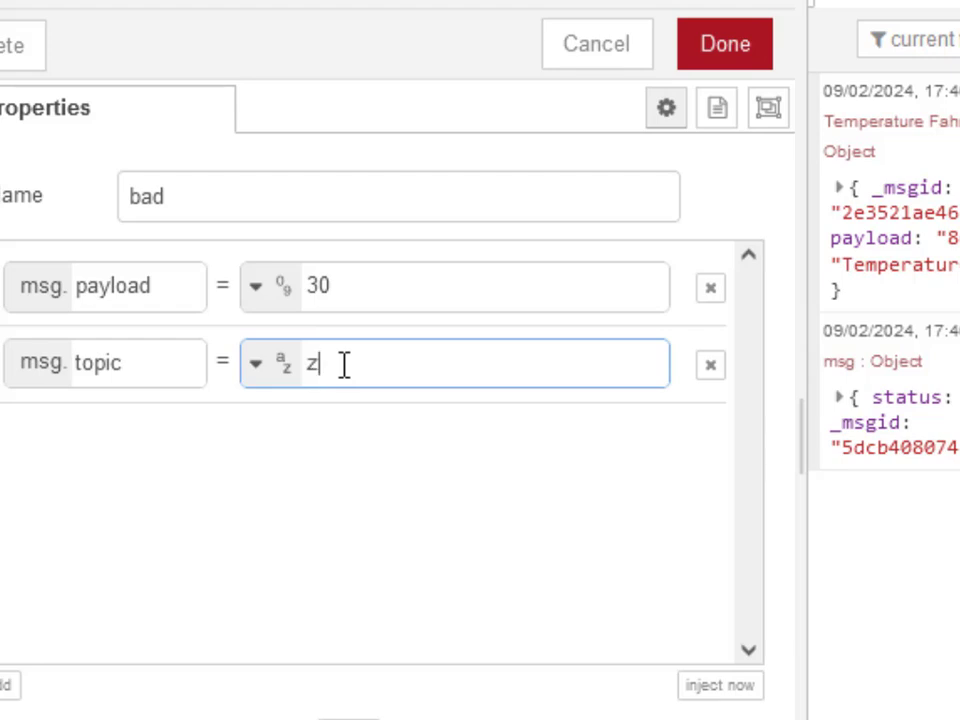
mouse_move(278, 178)
text(f)
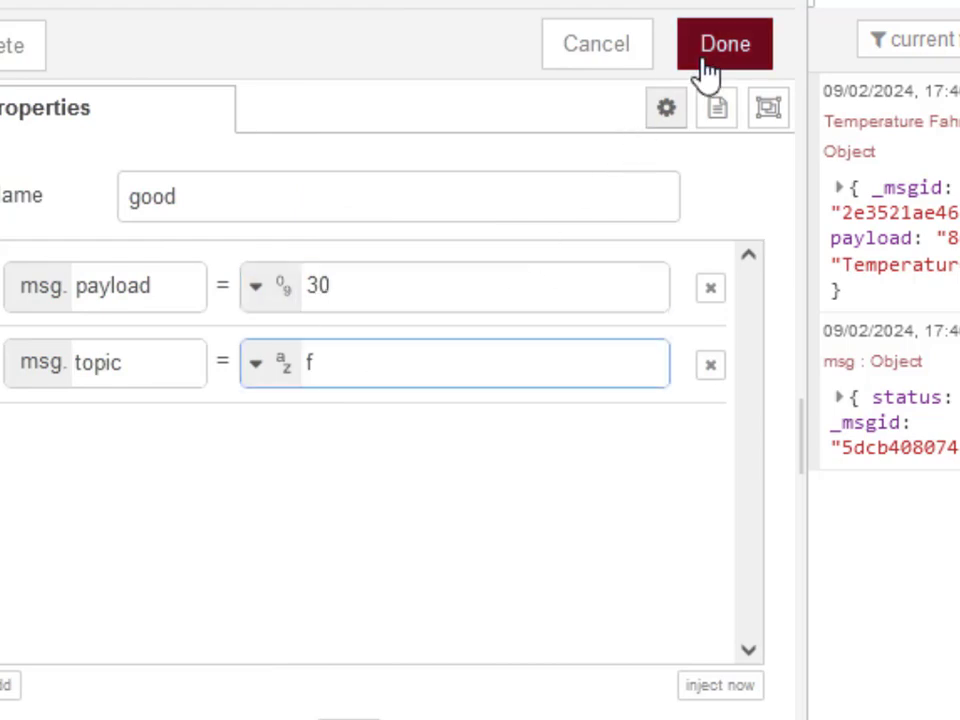
click(724, 44)
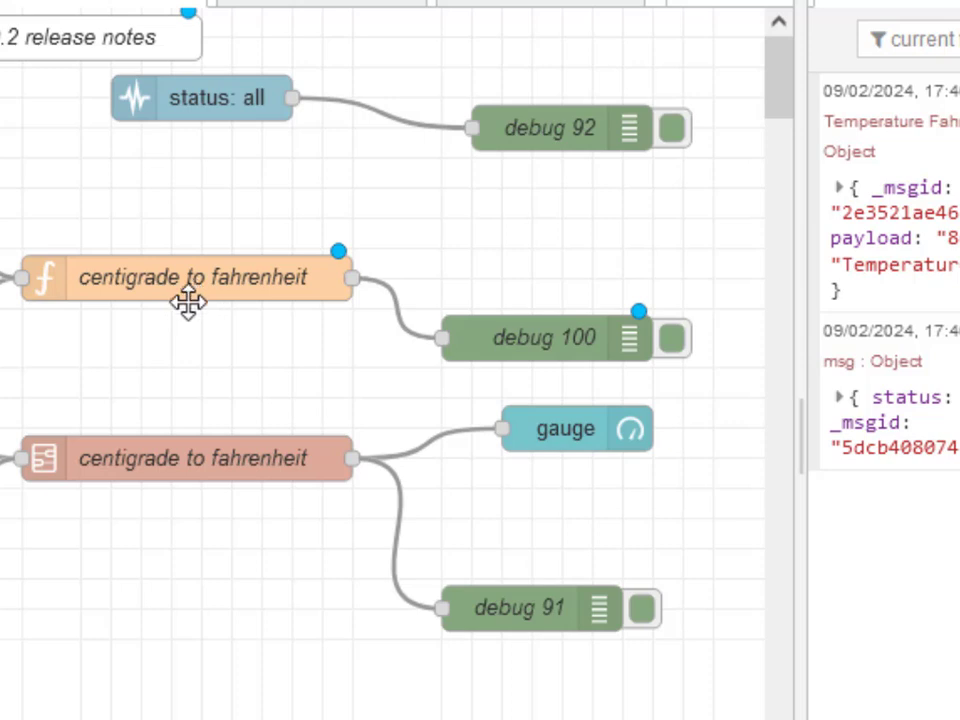
mouse_move(188, 304)
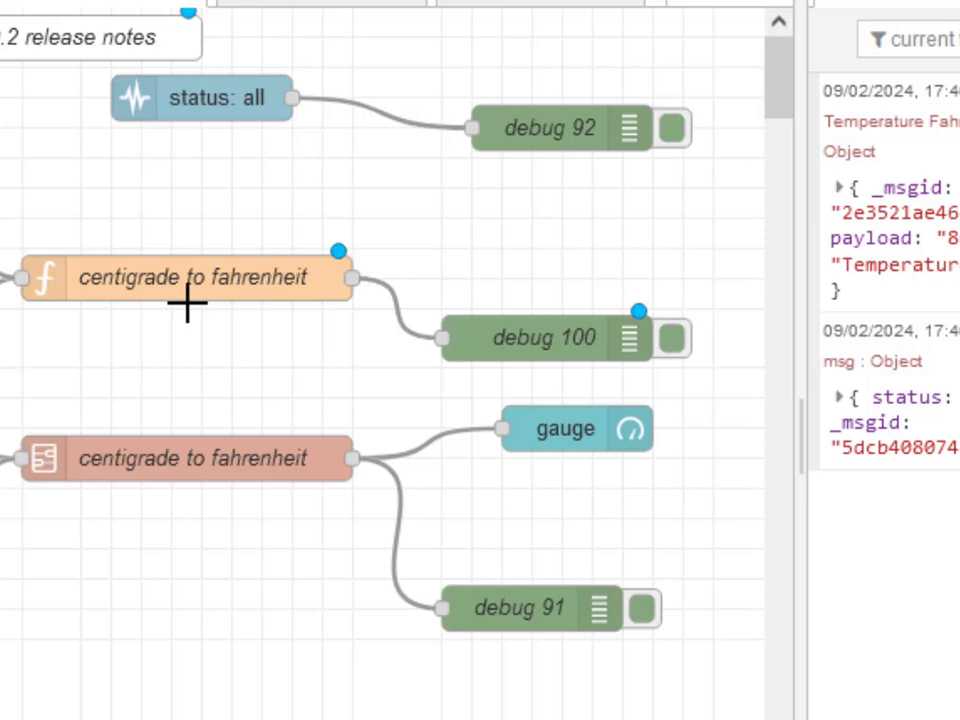
mouse_move(188, 324)
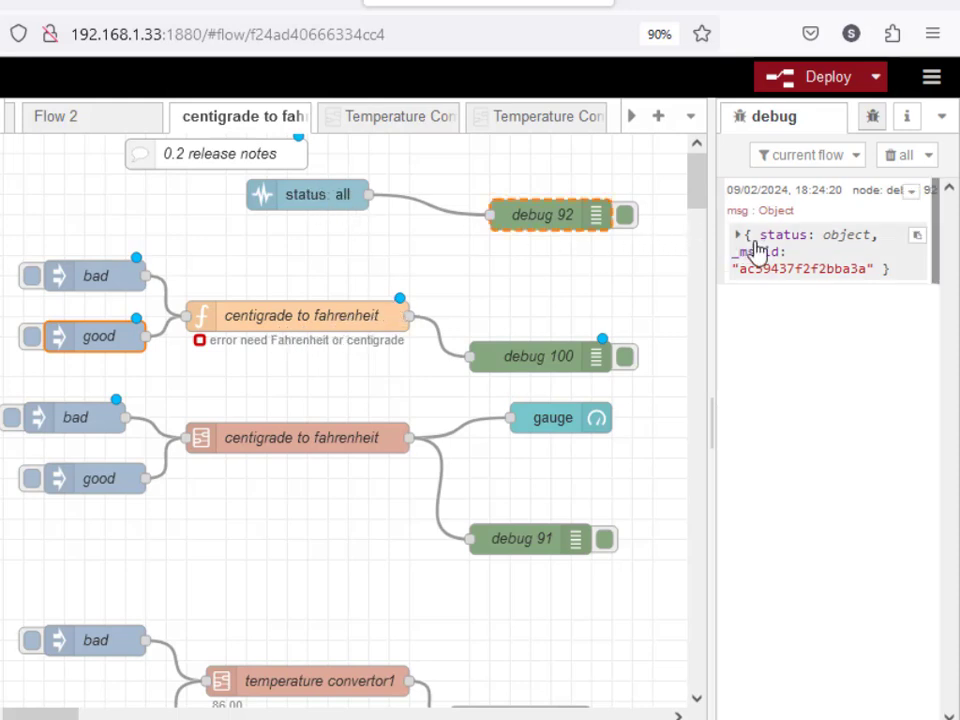
Expand the status message to see fill, shape and text, clear debug, and inject into the subflow to get 86.00
click(738, 234)
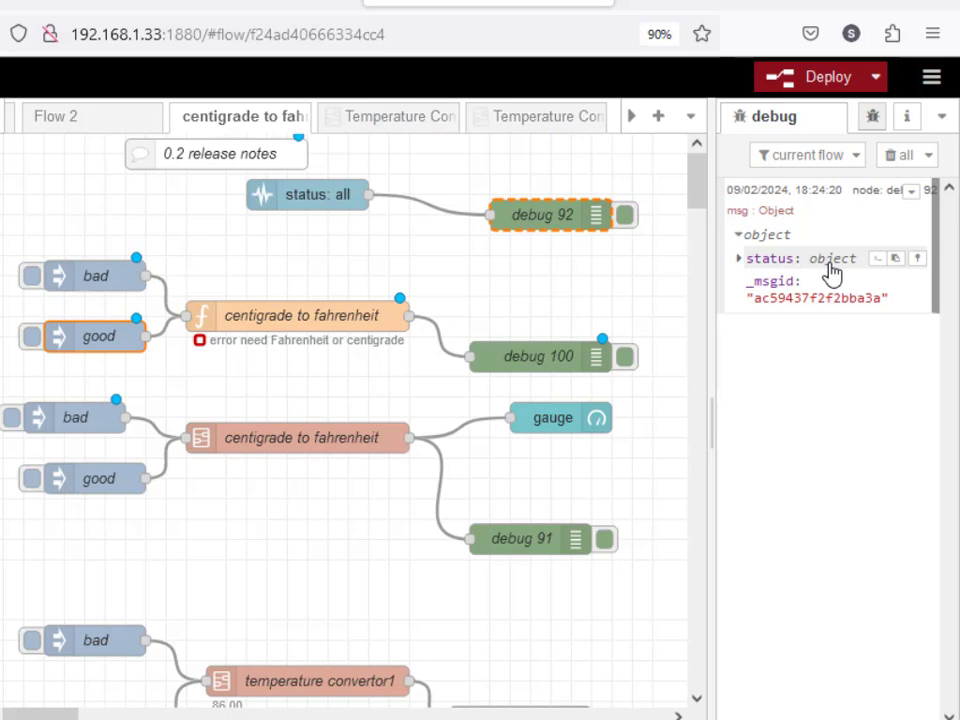
click(738, 258)
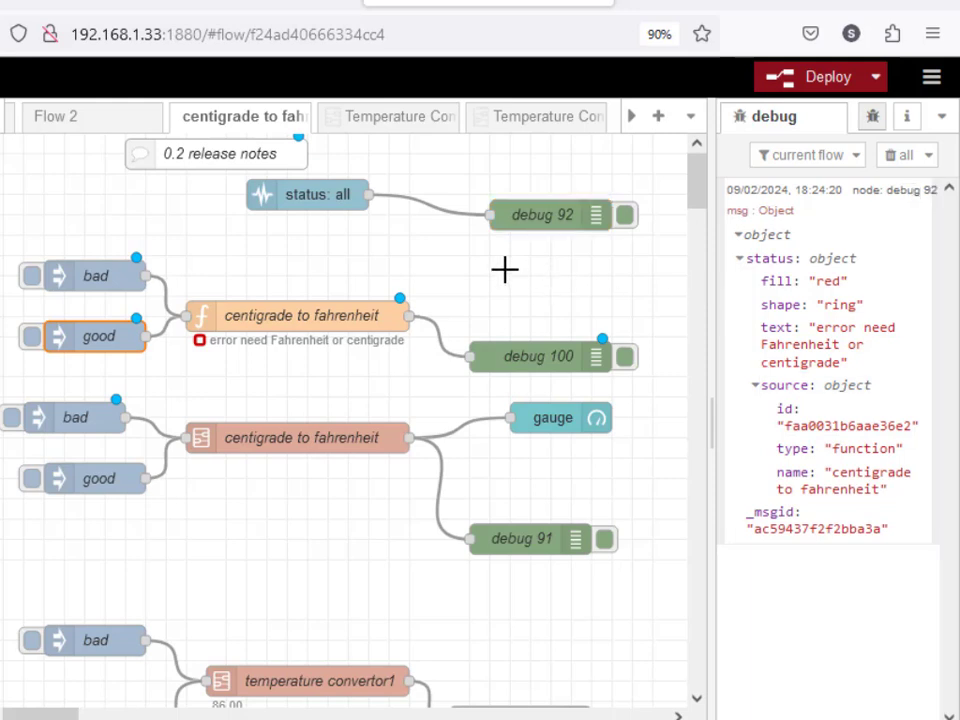
click(908, 156)
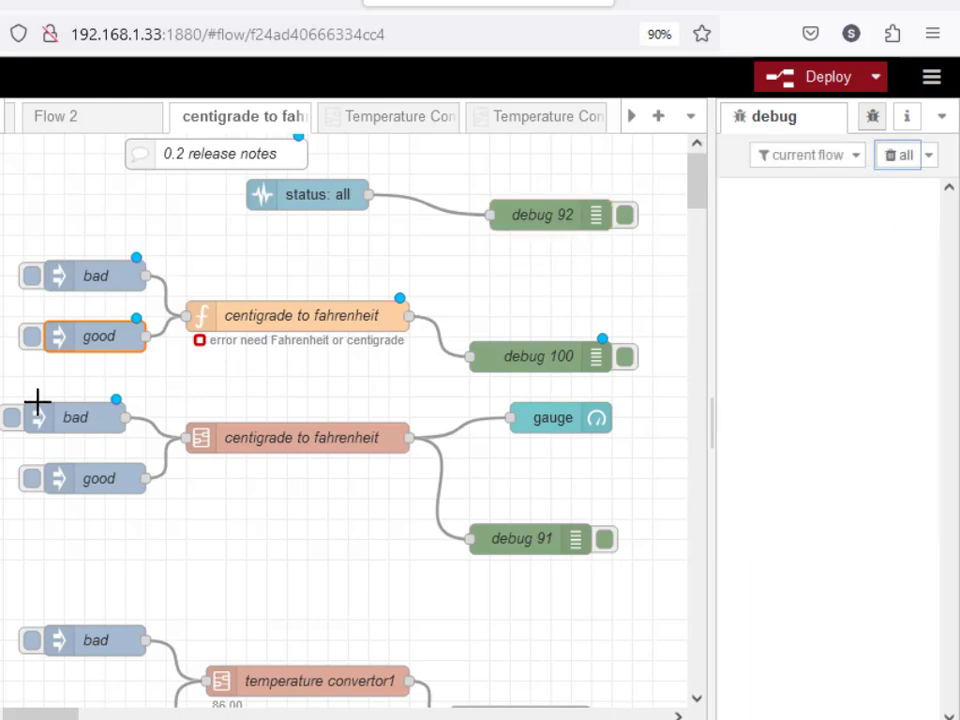
click(32, 336)
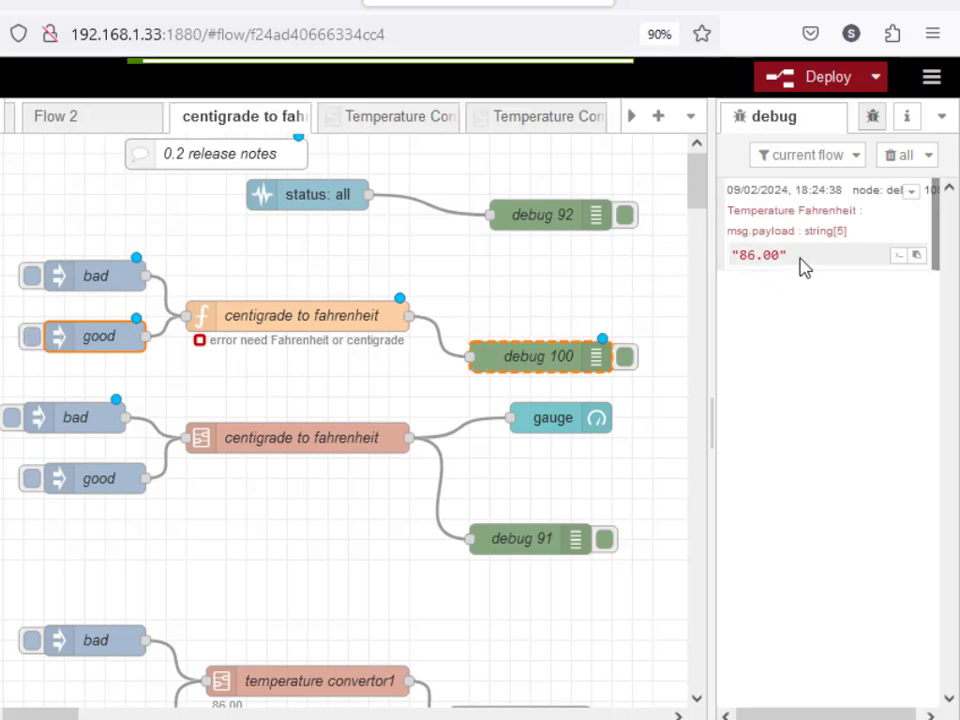
mouse_move(680, 328)
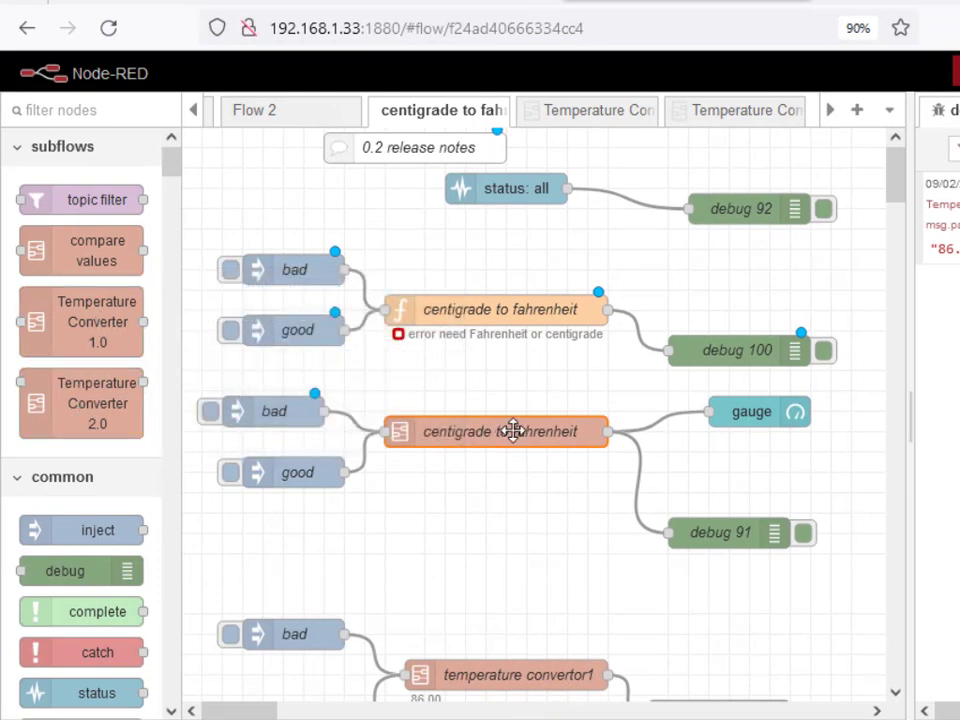
Enter the Temperature Converter 1.0 subflow template via its instance's Edit subflow template button
double_click(496, 432)
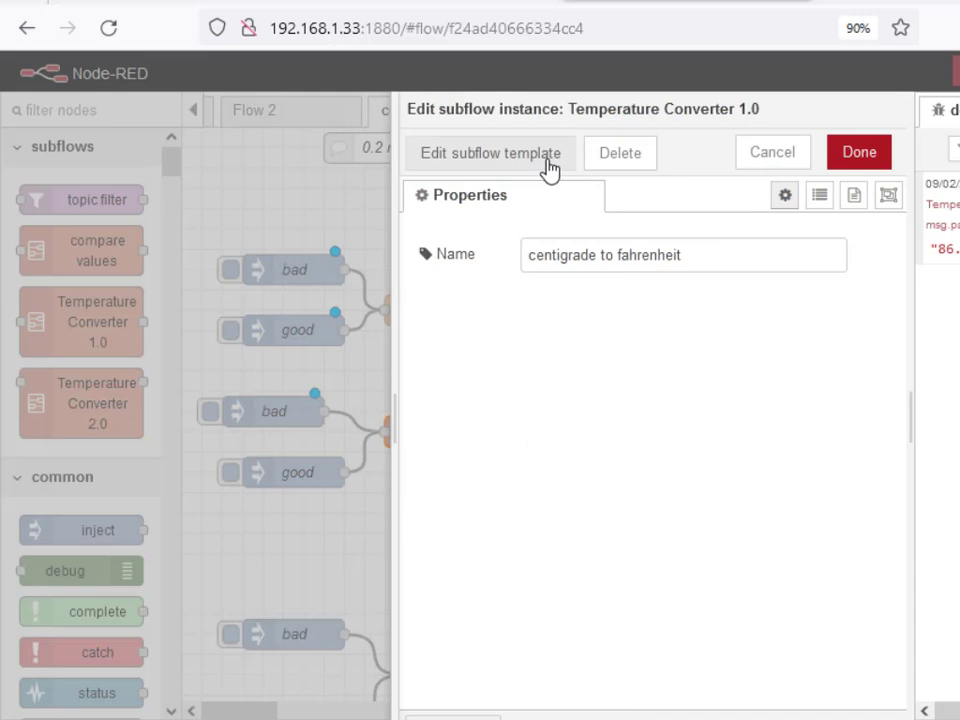
click(490, 152)
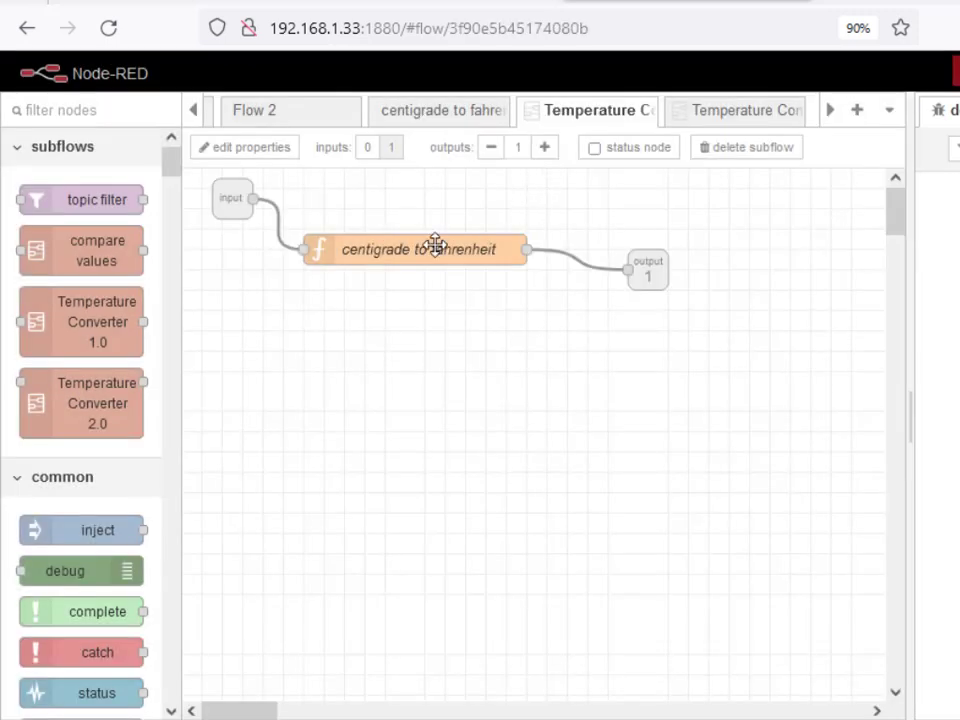
mouse_move(548, 348)
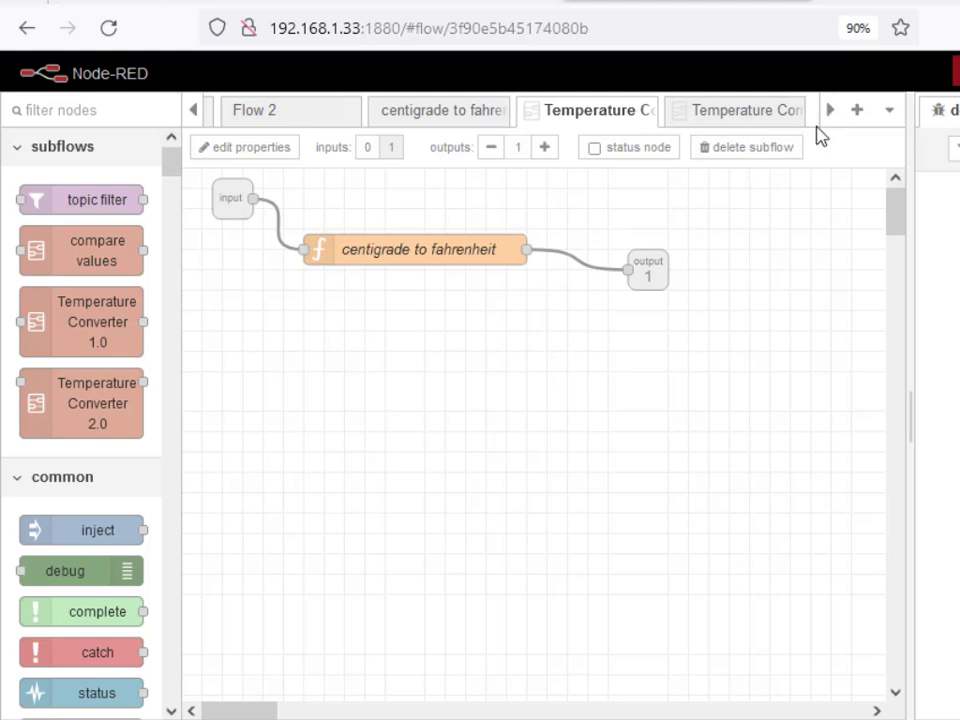
click(440, 110)
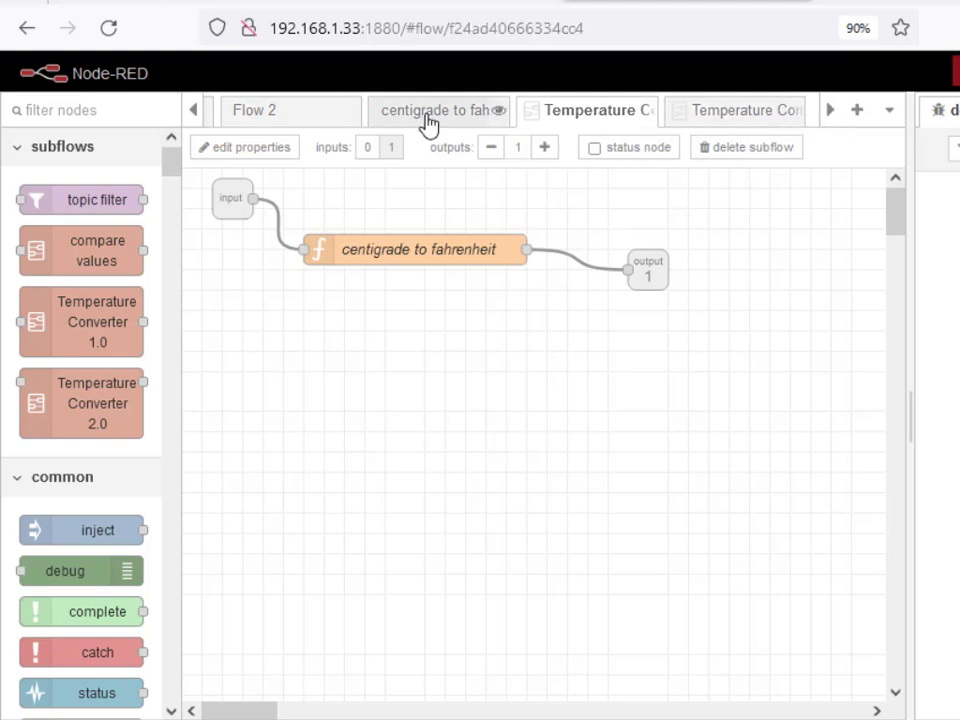
Return to the main flow and review the debug message with payload "86.00", topic "Temperature Fahrenheit"
click(440, 110)
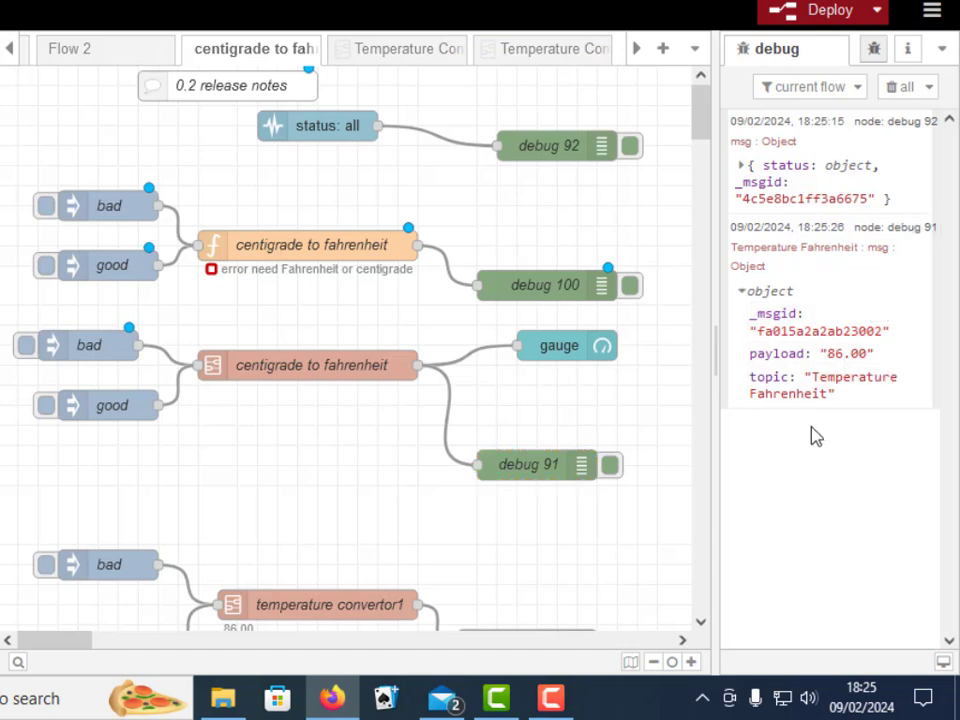
click(528, 464)
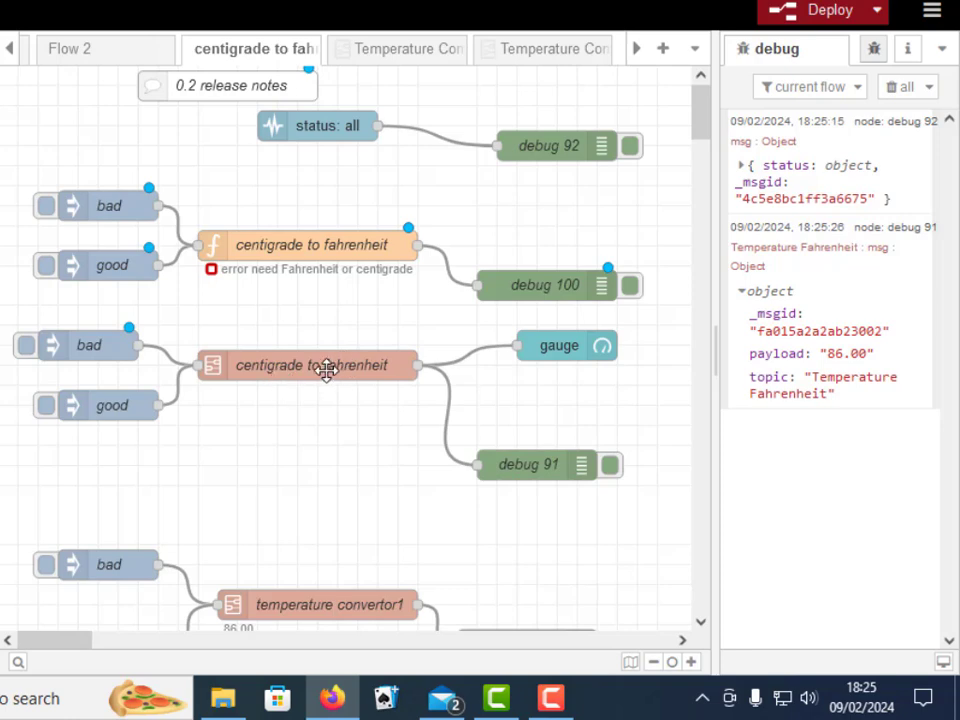
mouse_move(324, 288)
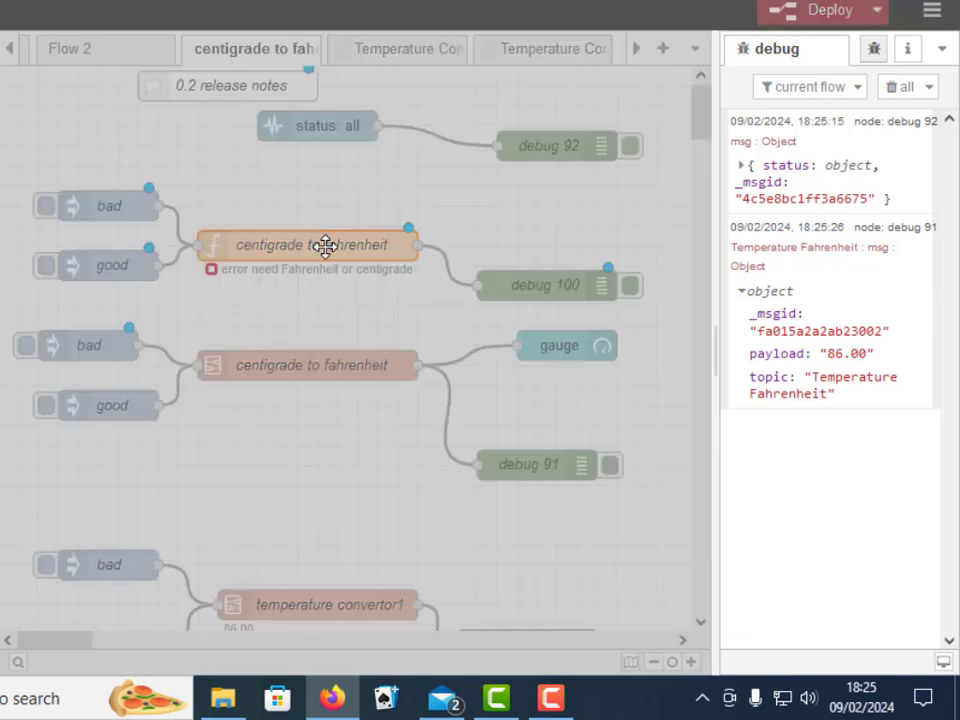
double_click(312, 244)
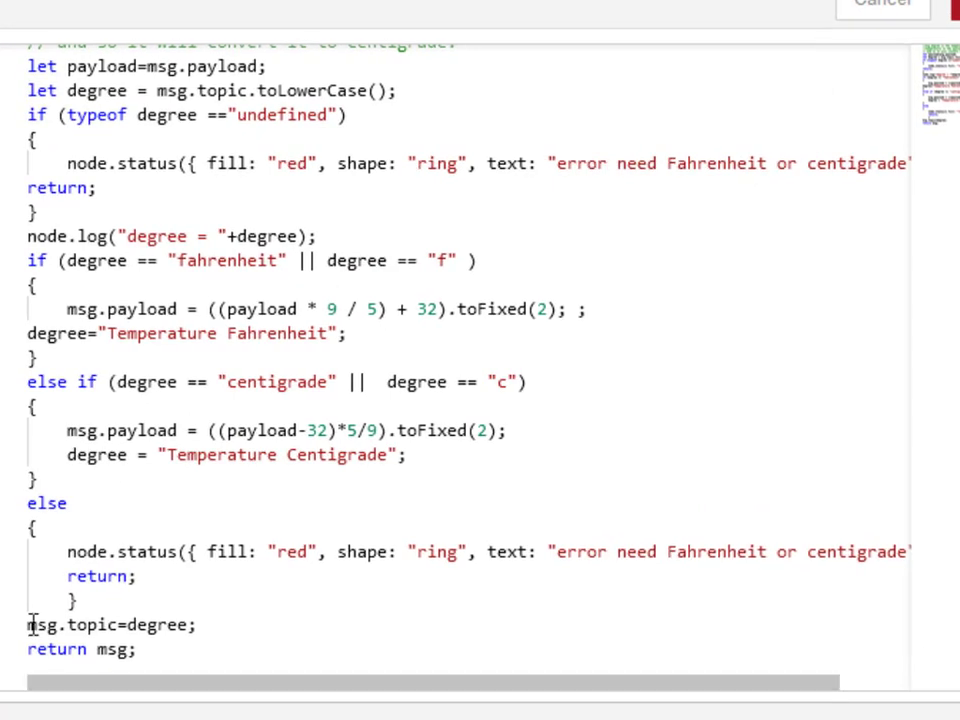
mouse_move(150, 552)
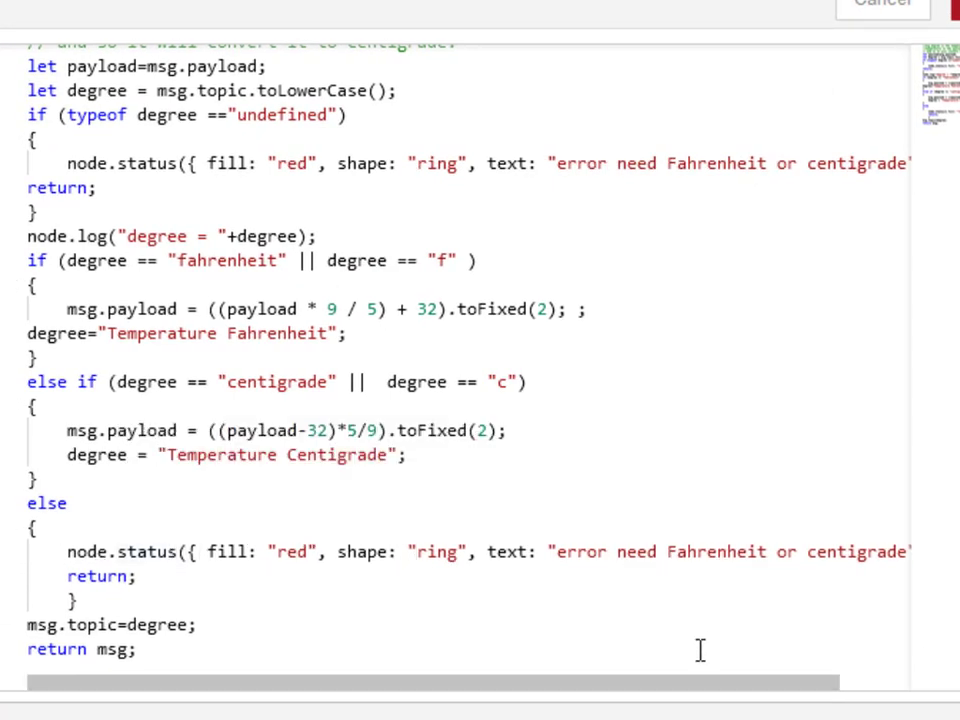
scroll(right, 3)
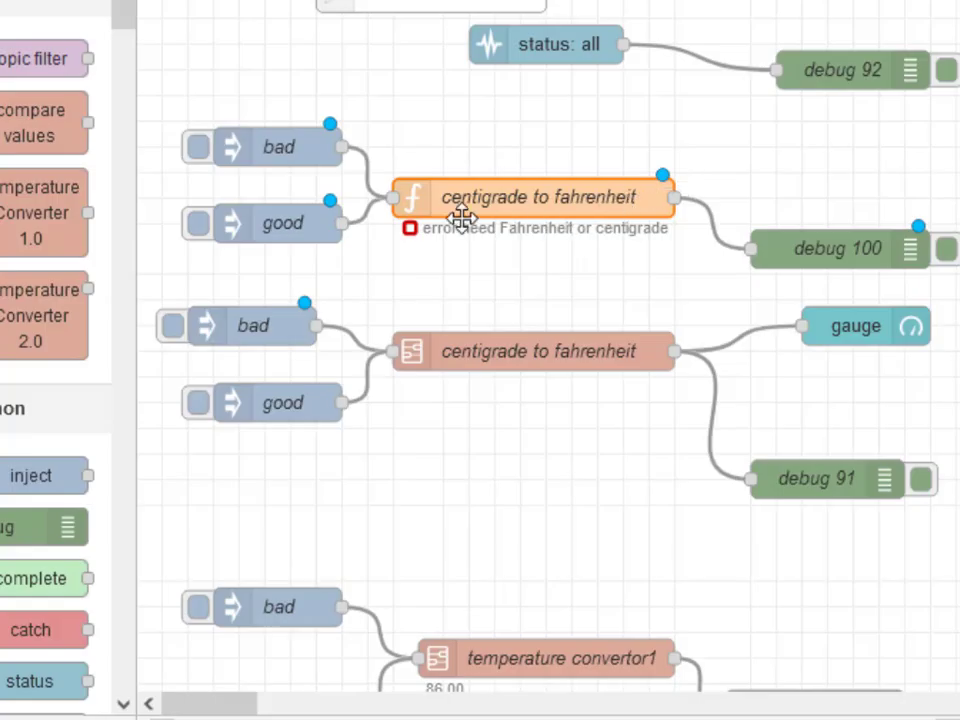
mouse_move(516, 364)
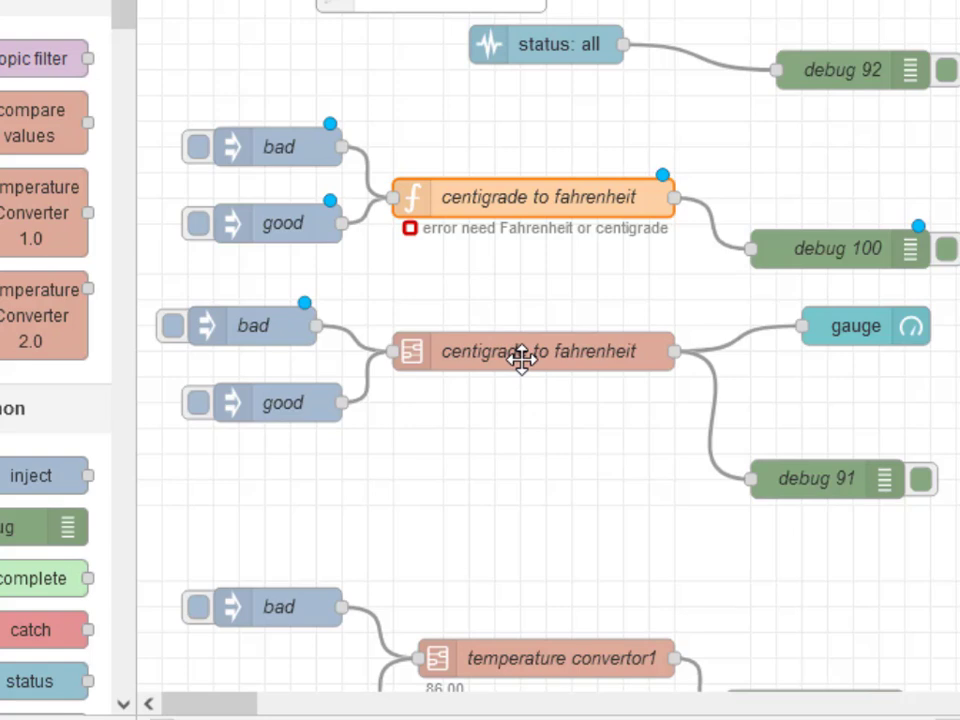
scroll(down, 3)
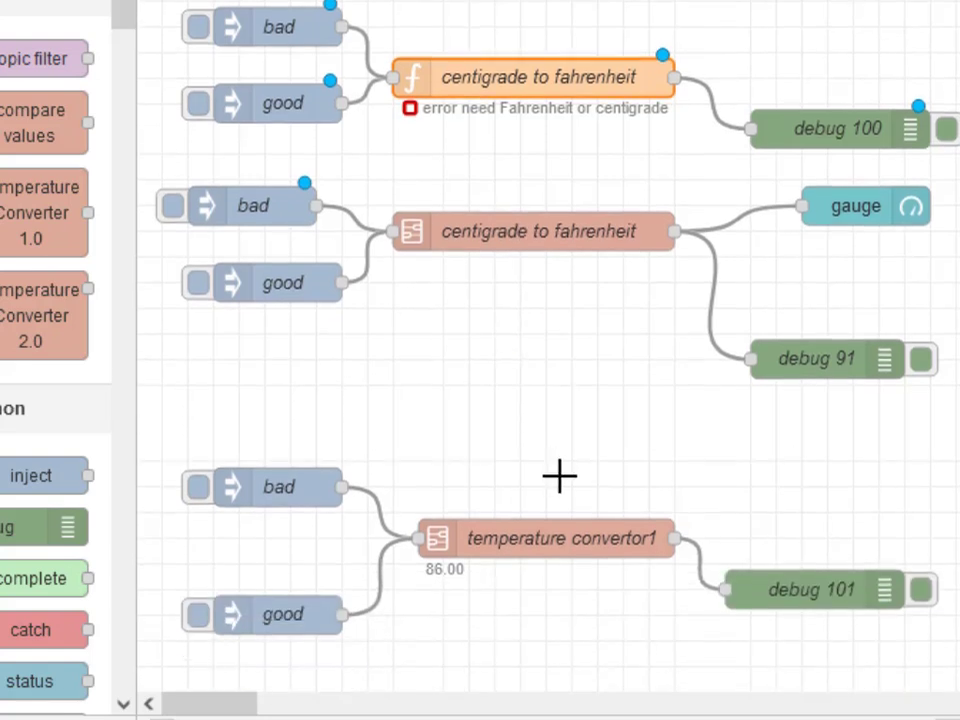
mouse_move(596, 540)
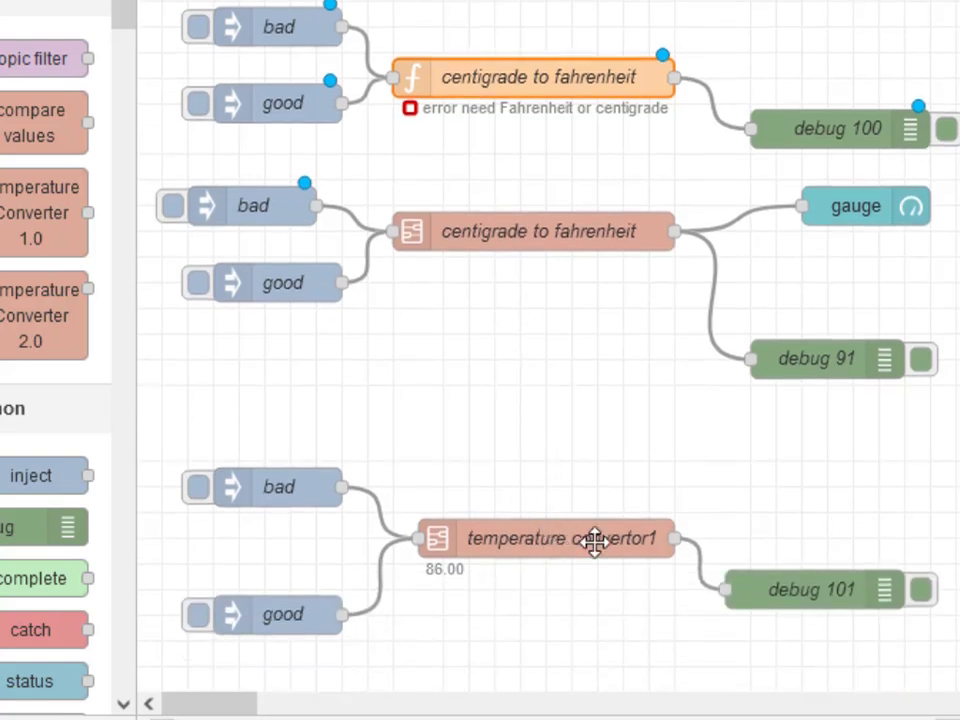
click(816, 360)
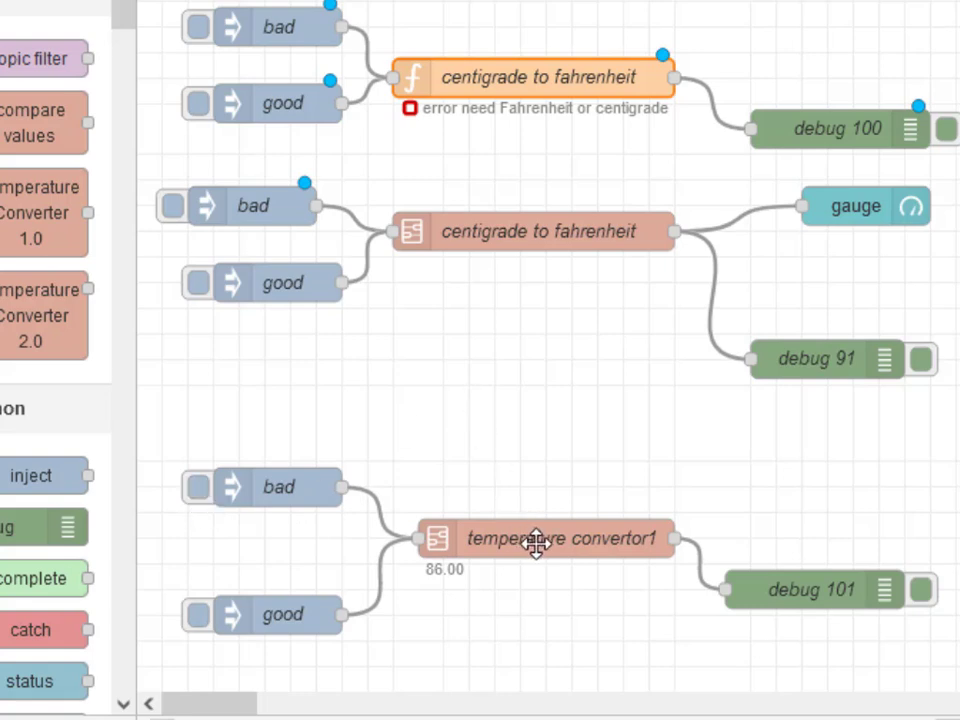
mouse_move(192, 636)
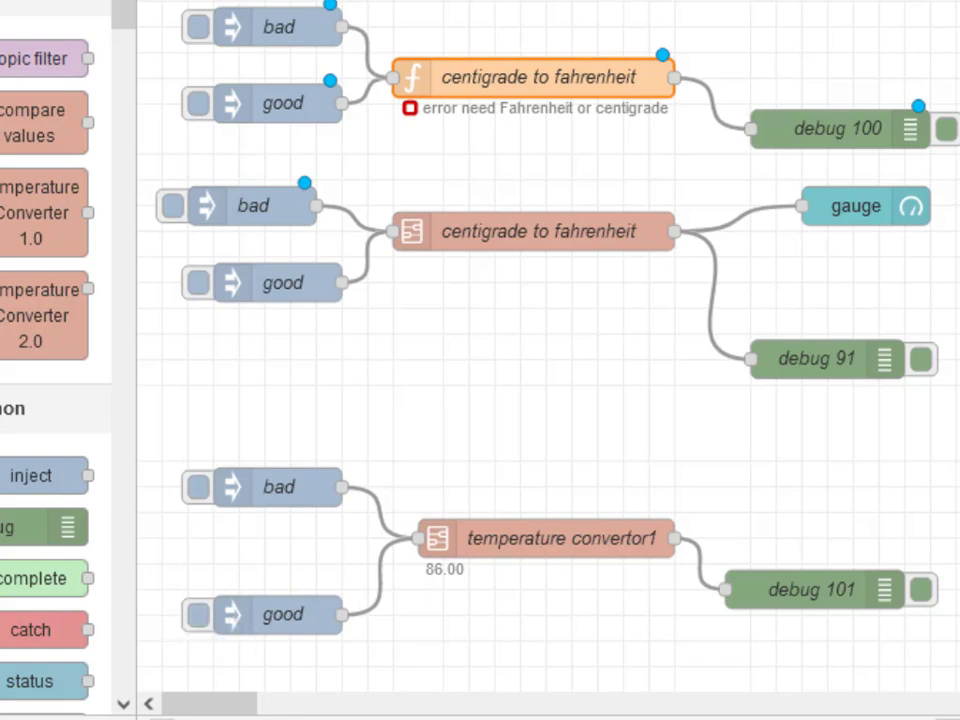
click(812, 588)
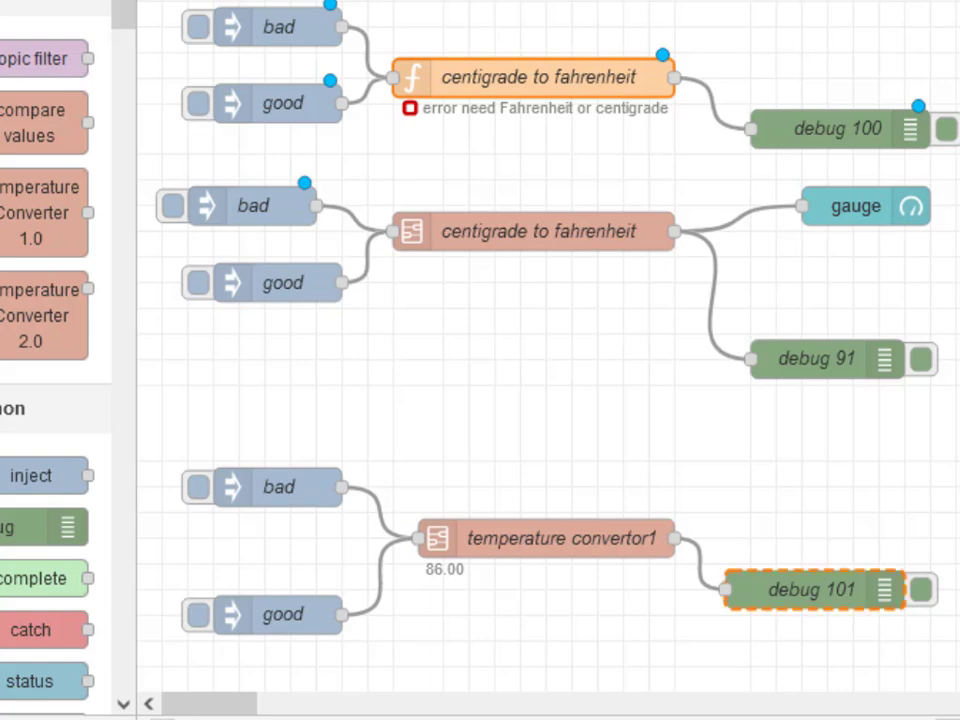
click(544, 538)
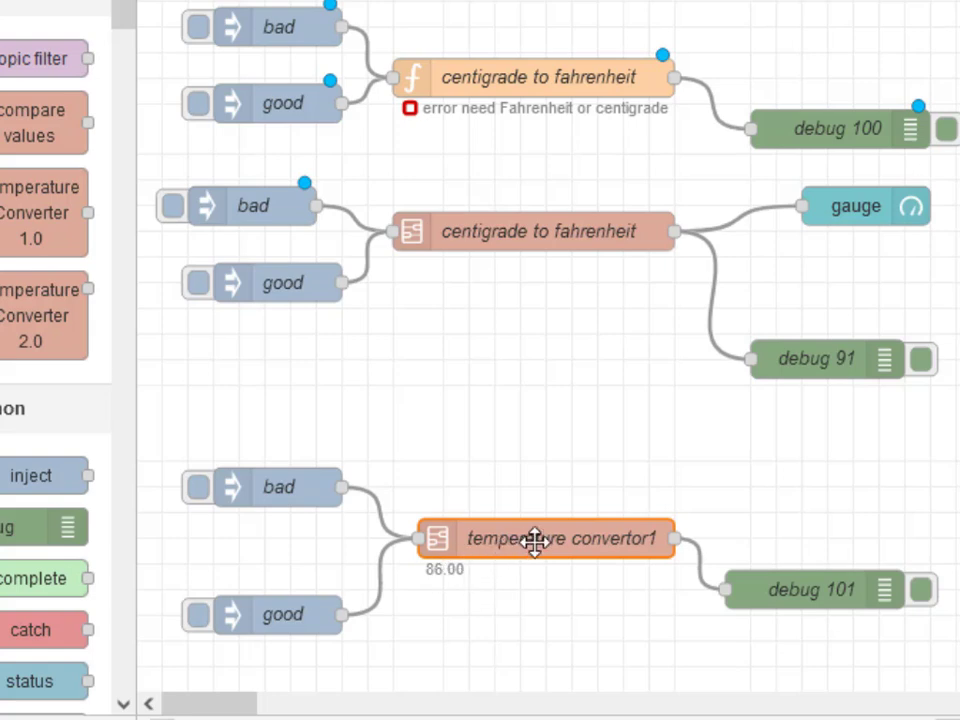
mouse_move(464, 578)
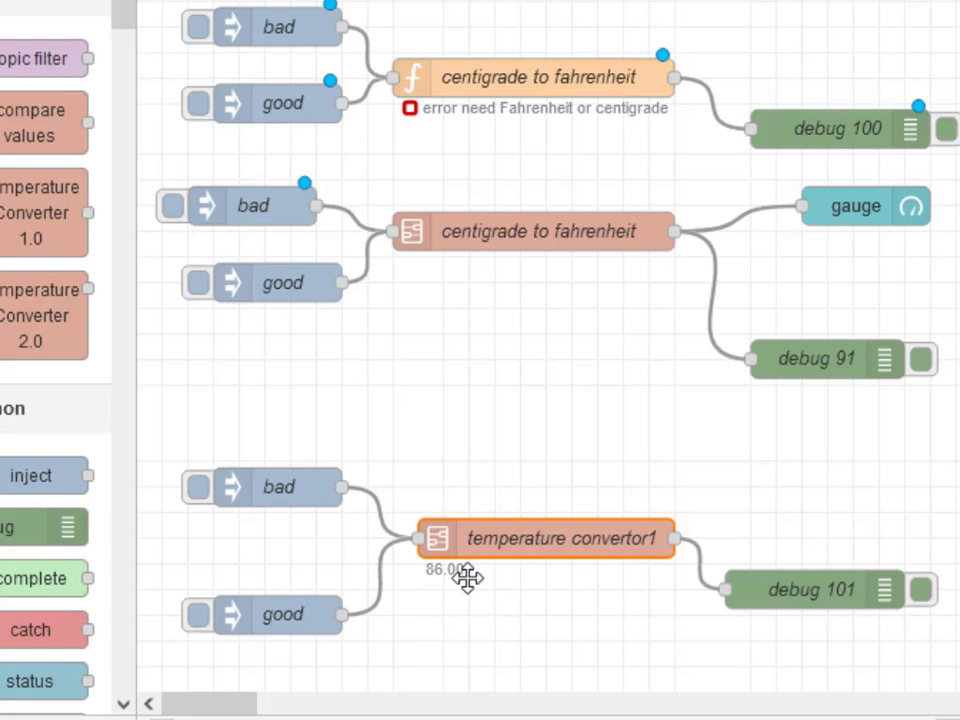
mouse_move(496, 562)
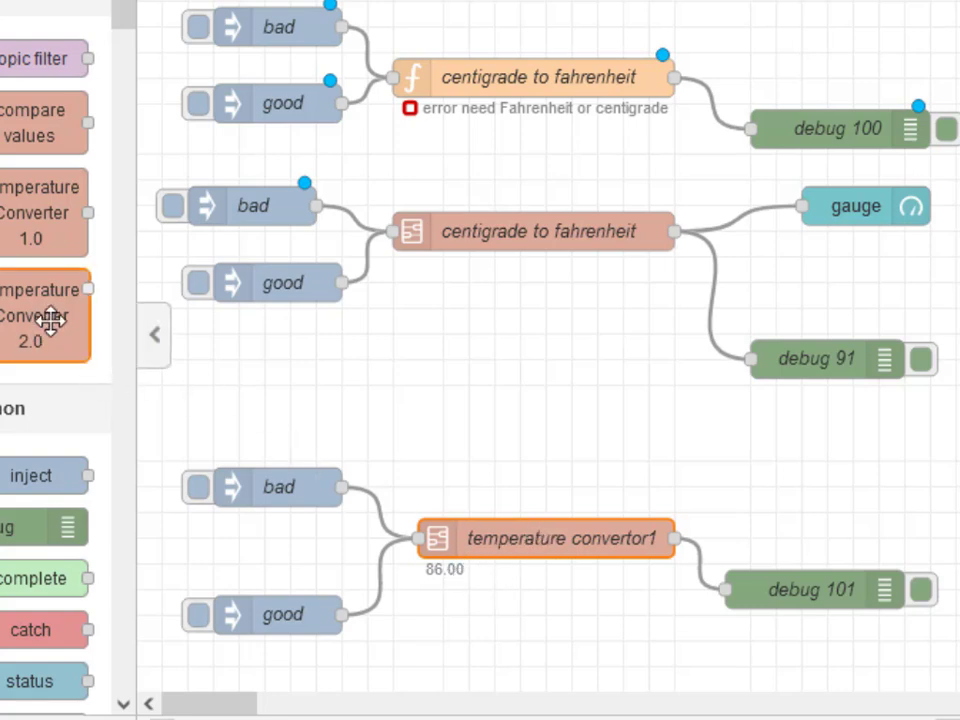
Comment out a line with // in the subflow's centigrade to fahrenheit function code
double_click(548, 538)
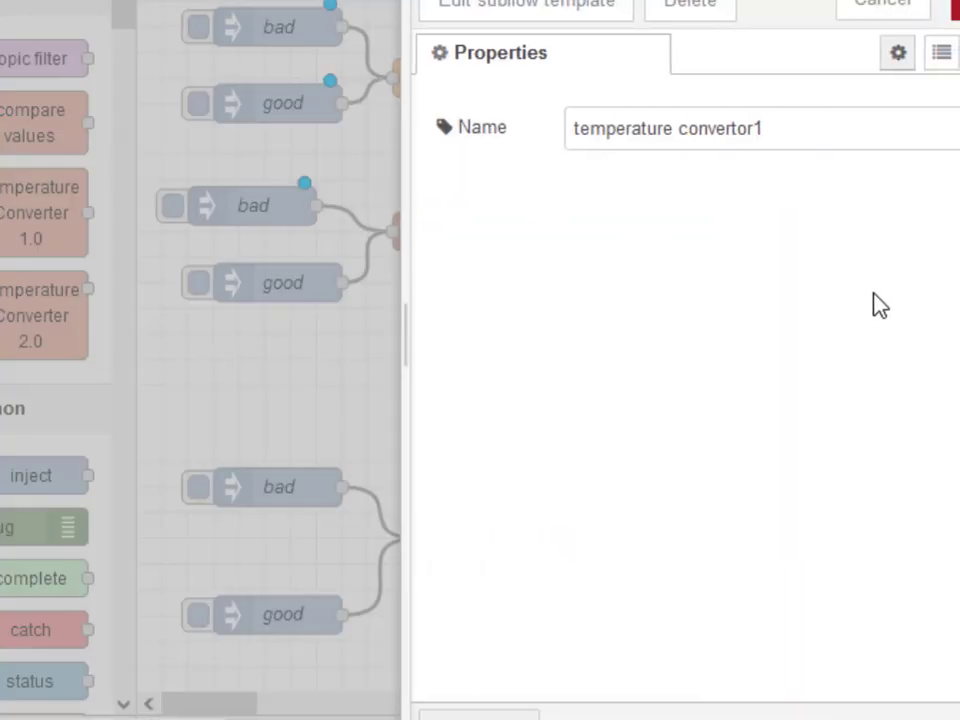
mouse_move(620, 20)
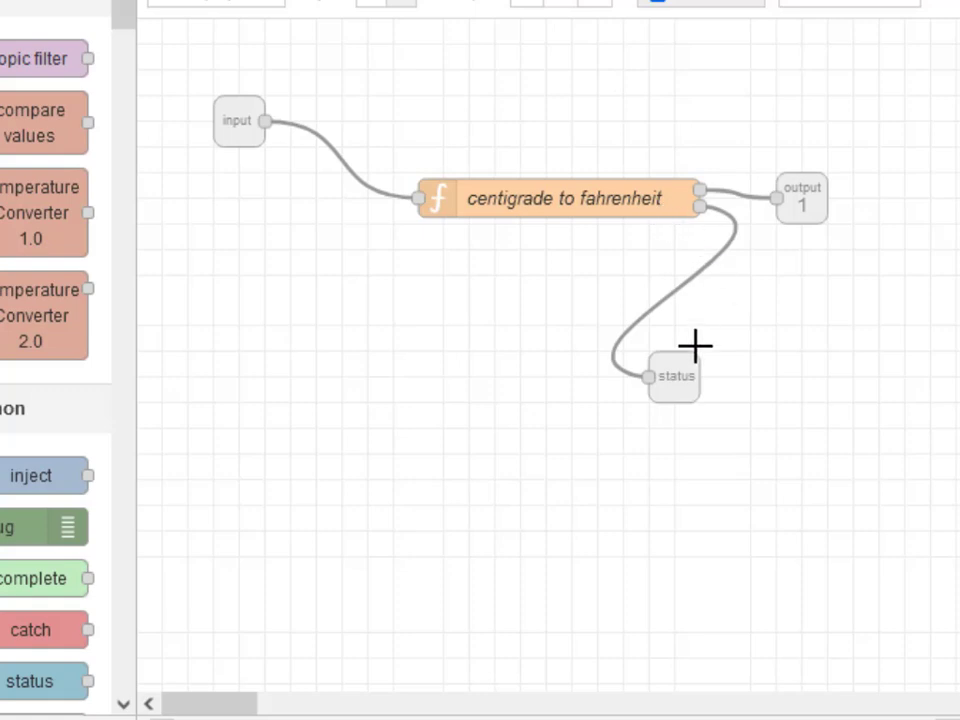
mouse_move(588, 216)
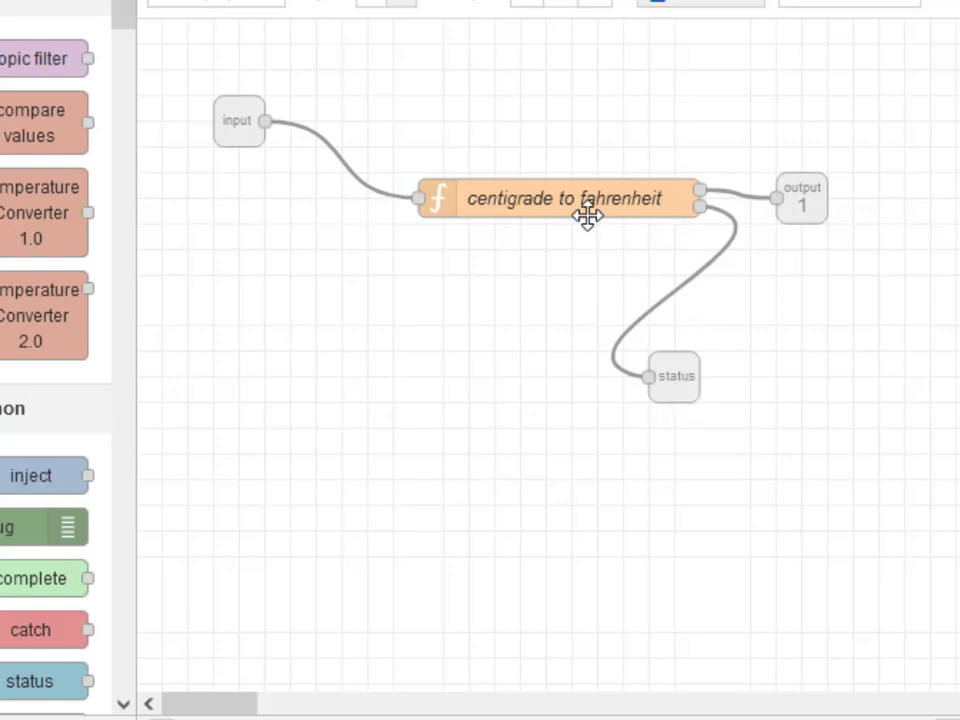
double_click(560, 198)
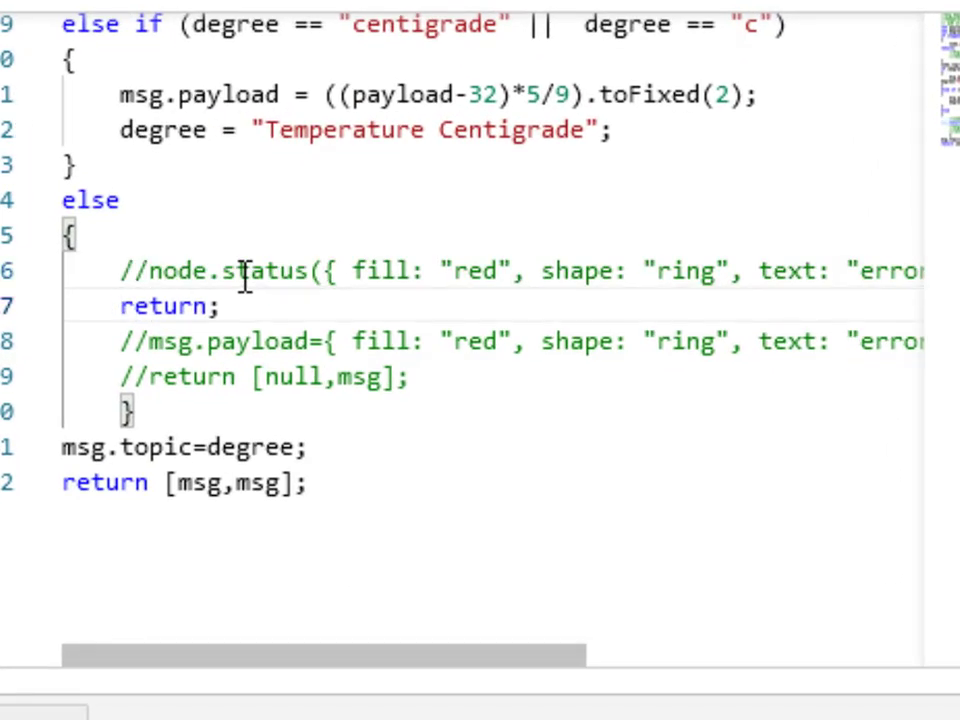
text(//)
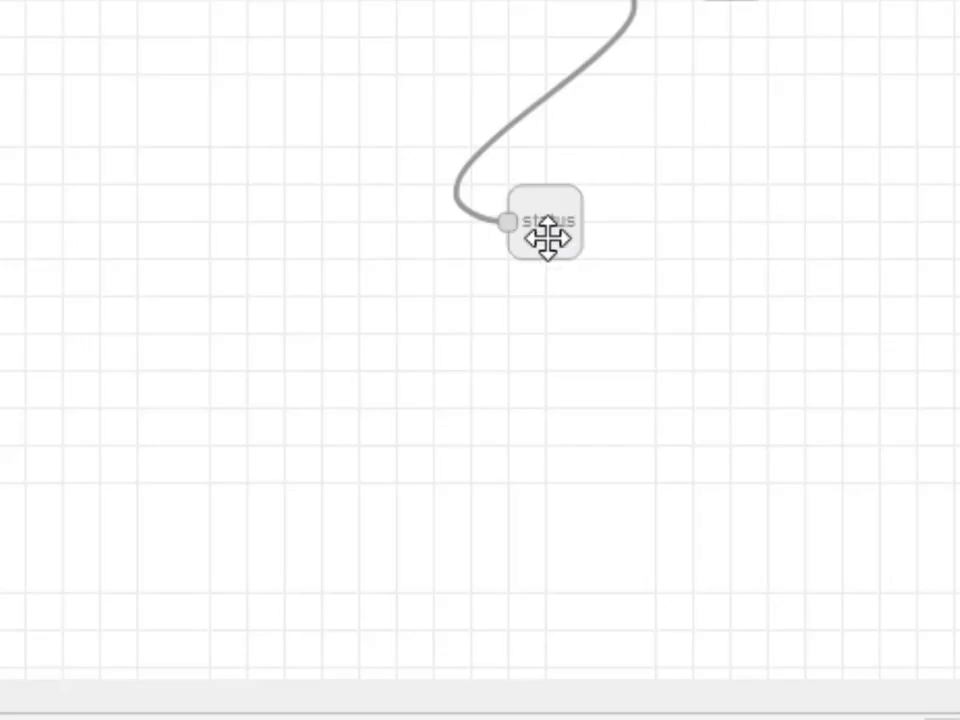
Move the status node to a new spot beside the function inside the subflow
drag(544, 222, 620, 222)
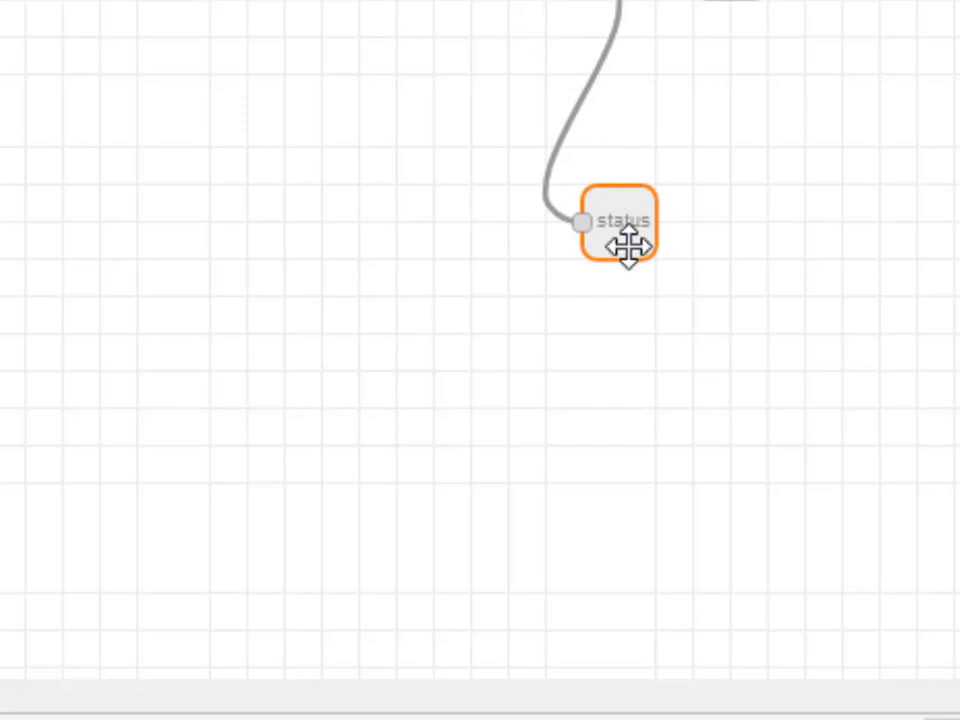
drag(624, 248, 612, 256)
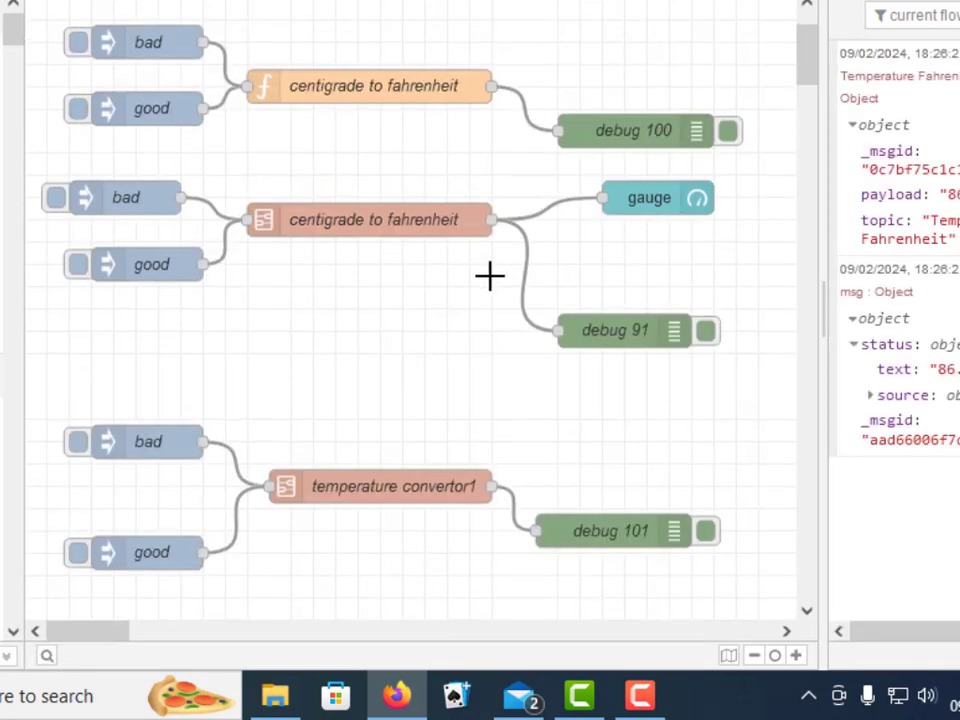
Inject a good temperature showing 86.00, then a bad message giving the red error ring on temperature convertor1
scroll(down, 3)
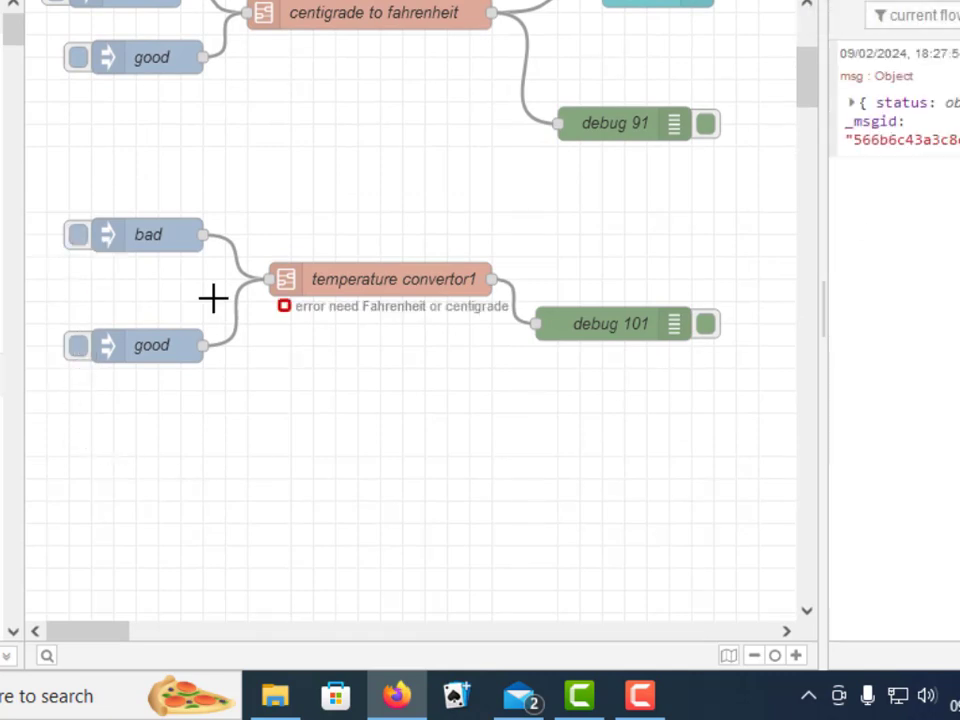
mouse_move(496, 302)
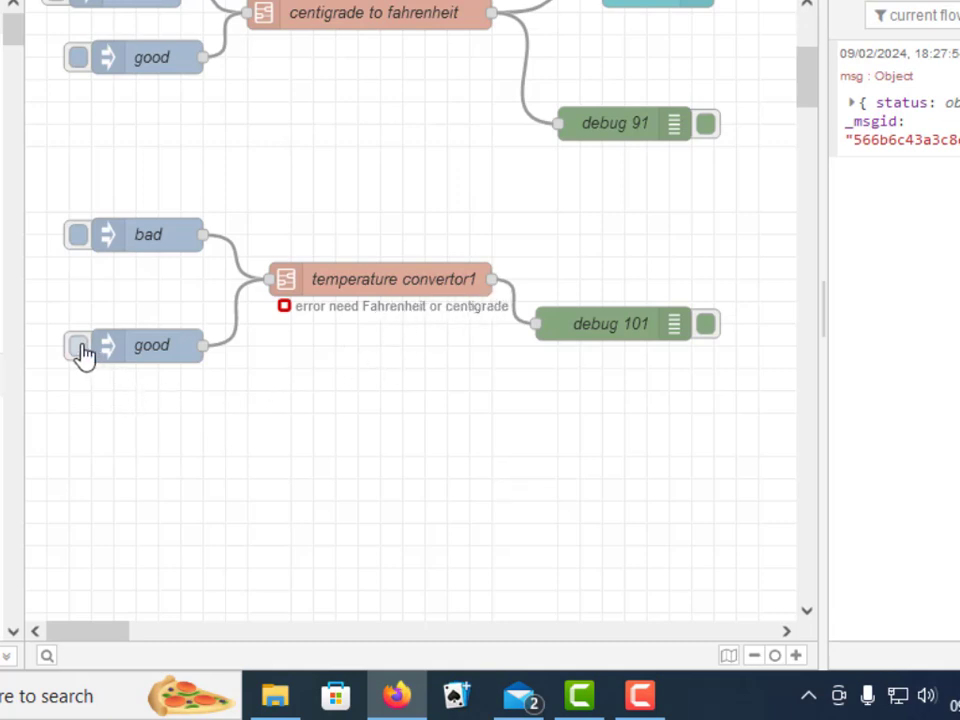
click(78, 346)
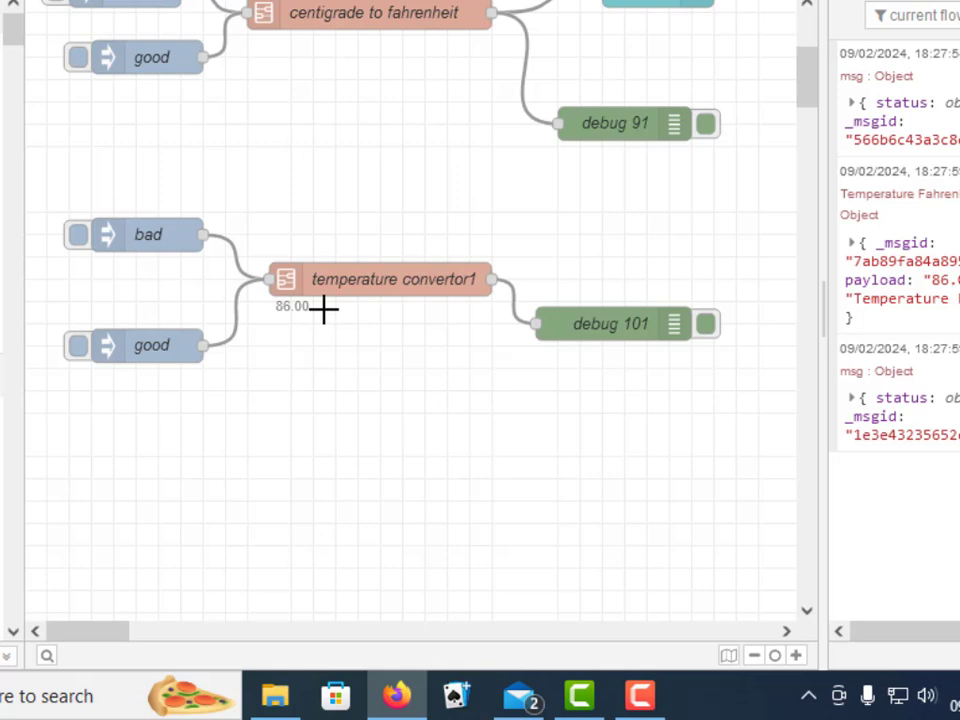
mouse_move(294, 320)
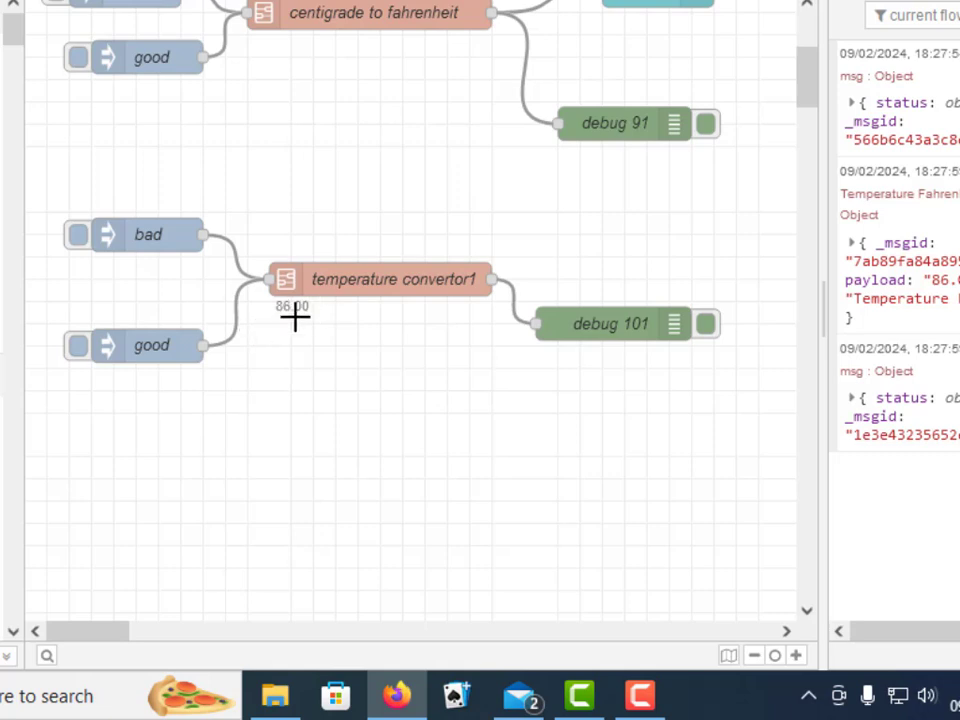
mouse_move(88, 248)
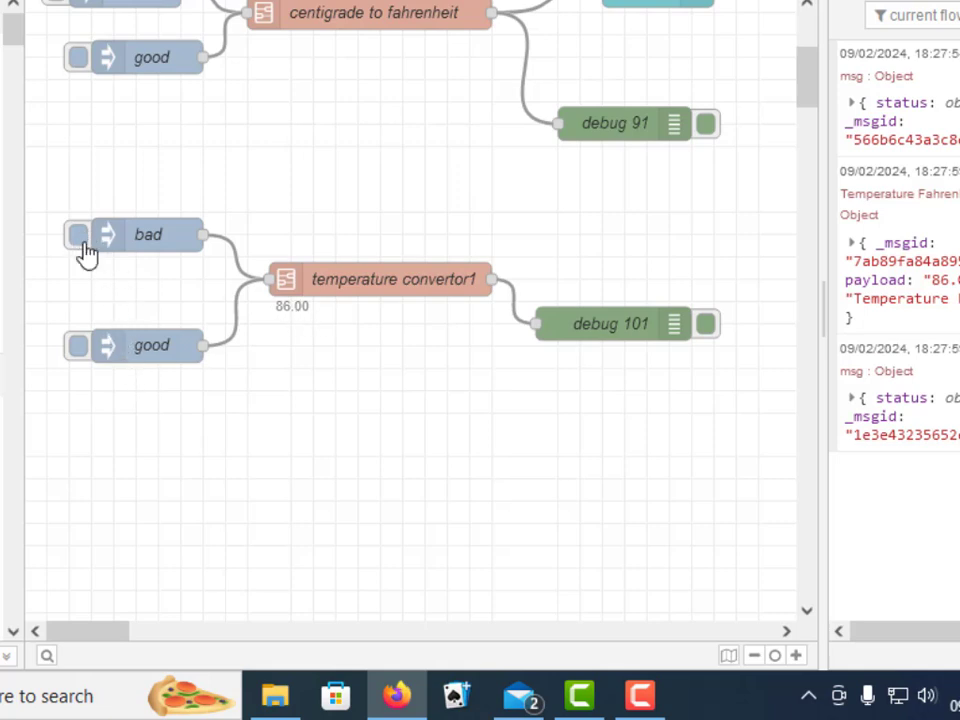
click(78, 236)
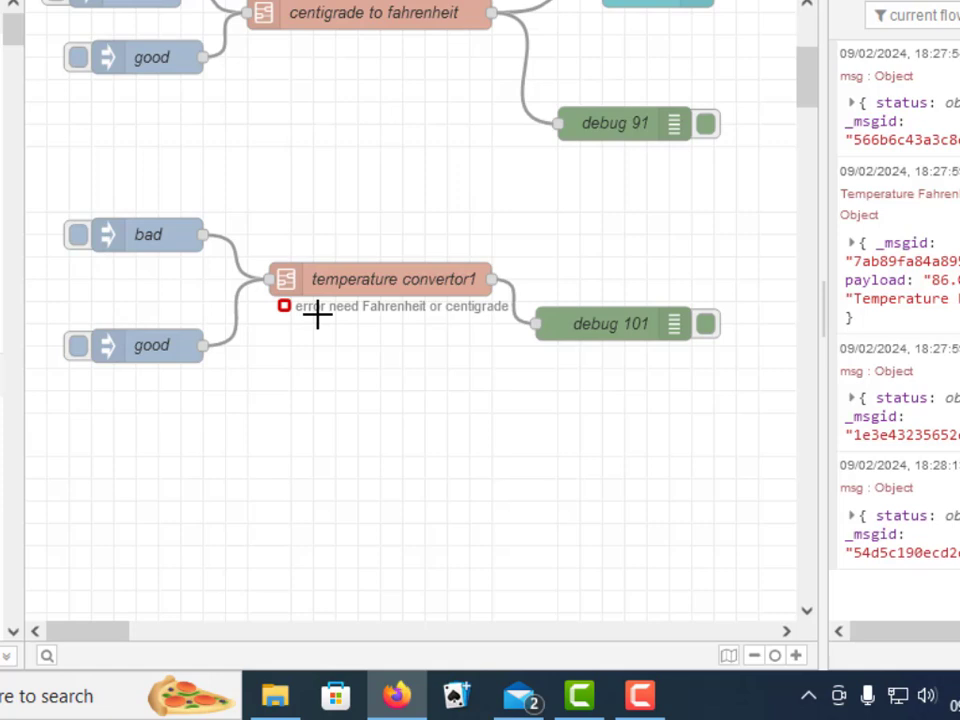
mouse_move(328, 326)
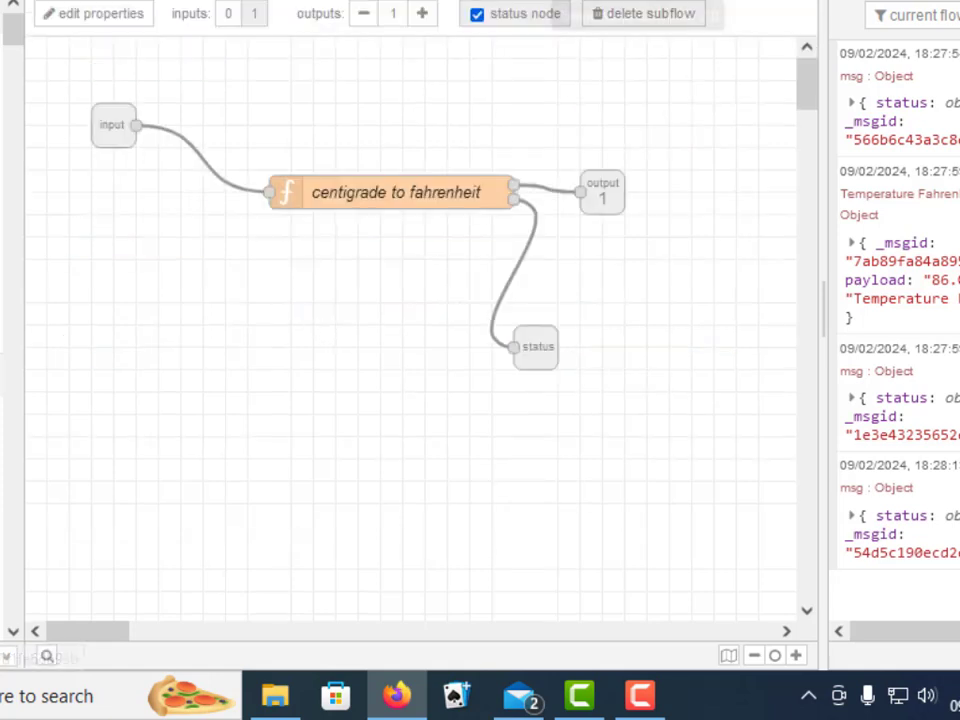
Check the subflow properties and the function's On Message code, then return to the flow with the red error status
click(92, 12)
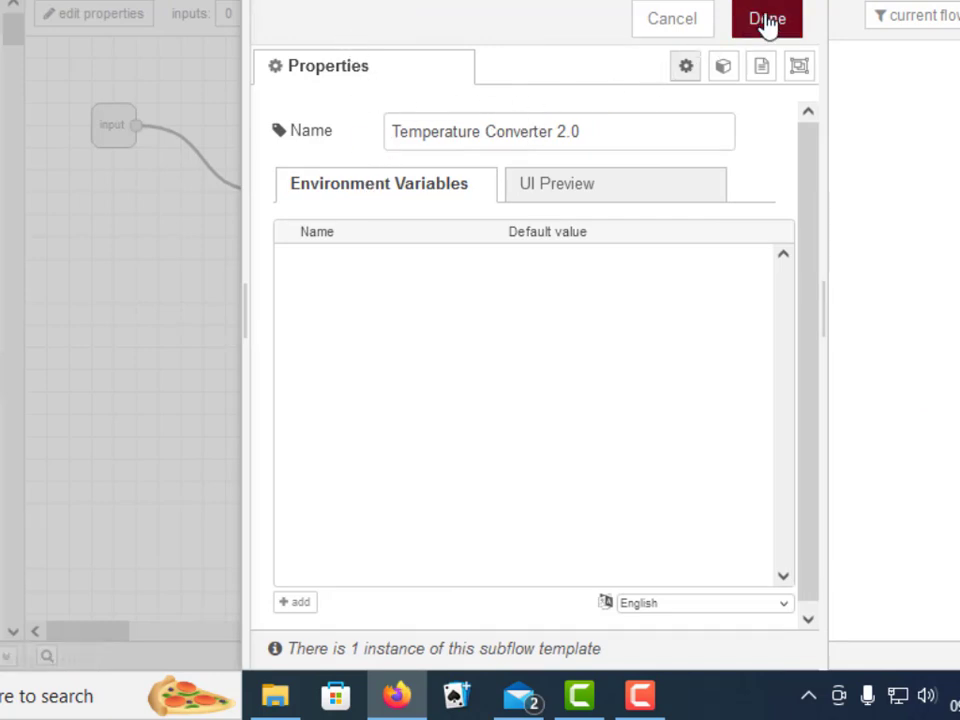
click(766, 20)
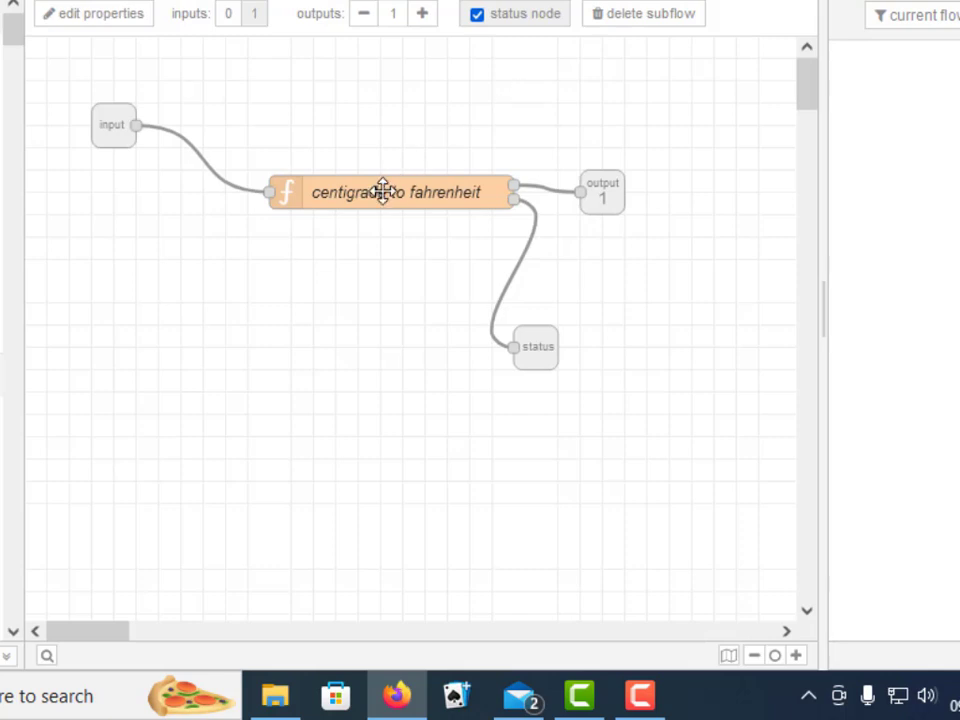
double_click(396, 192)
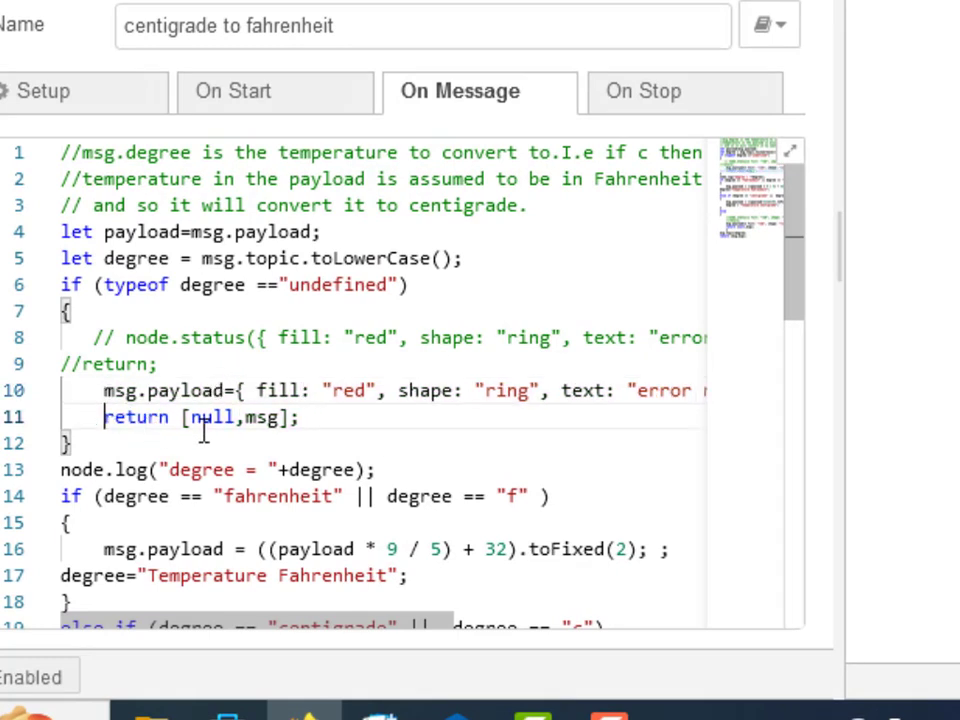
mouse_move(258, 418)
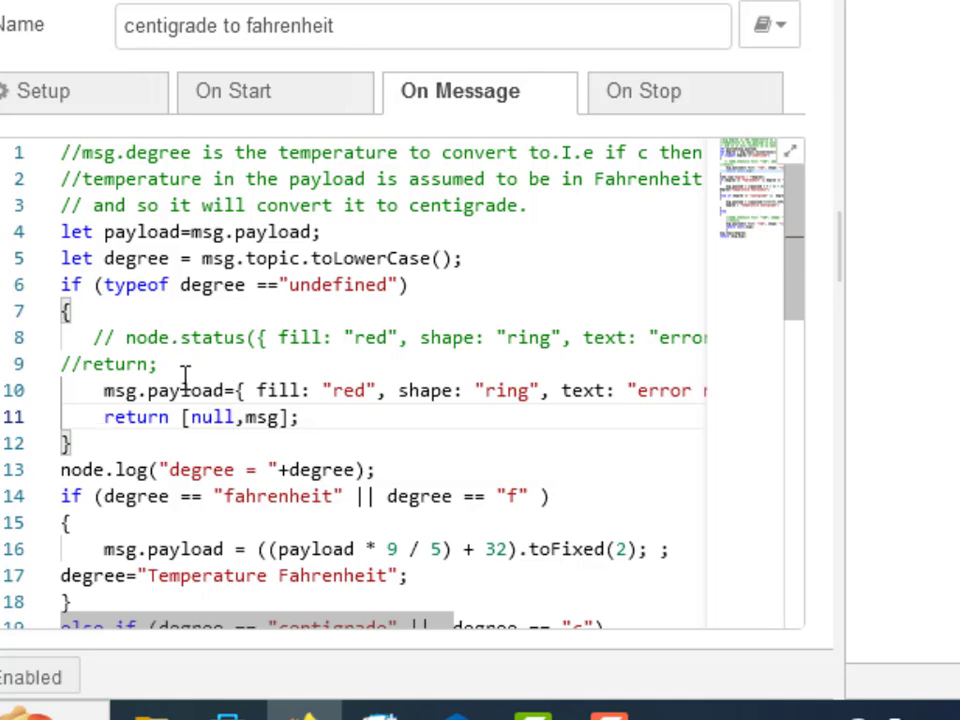
click(184, 336)
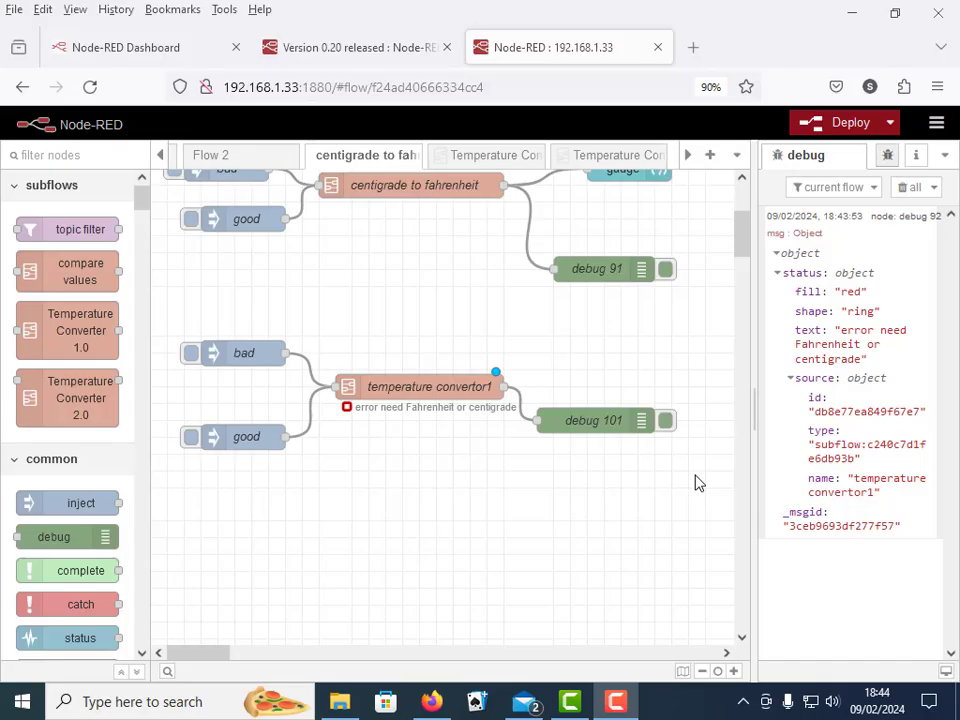
Select debug 92 and open the '0.2 release notes' comment showing the version 0.20 release link
scroll(down, 3)
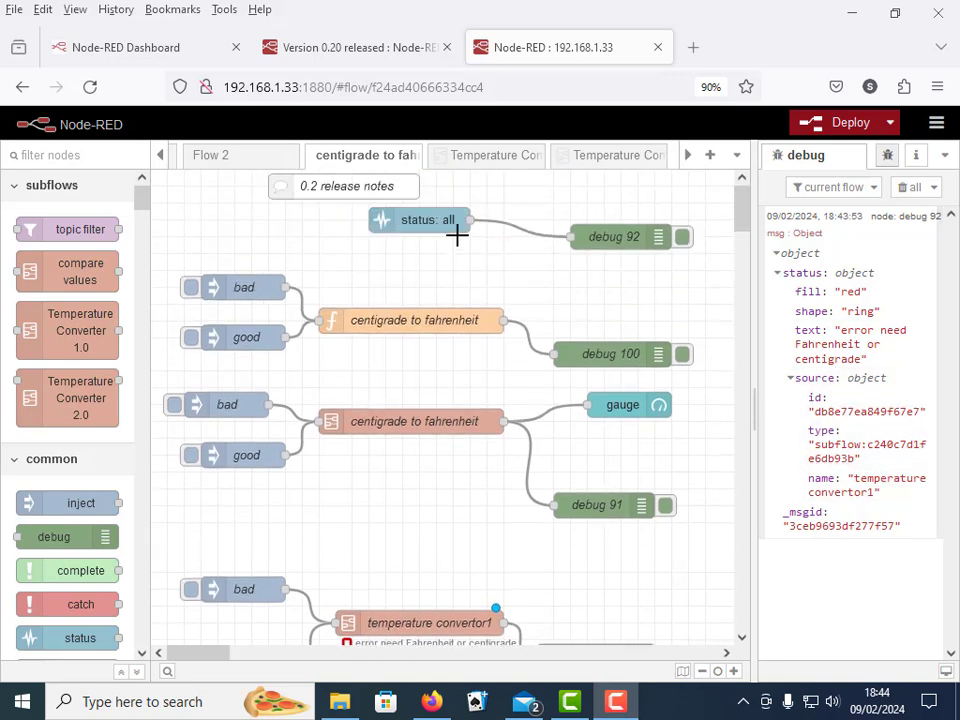
click(614, 236)
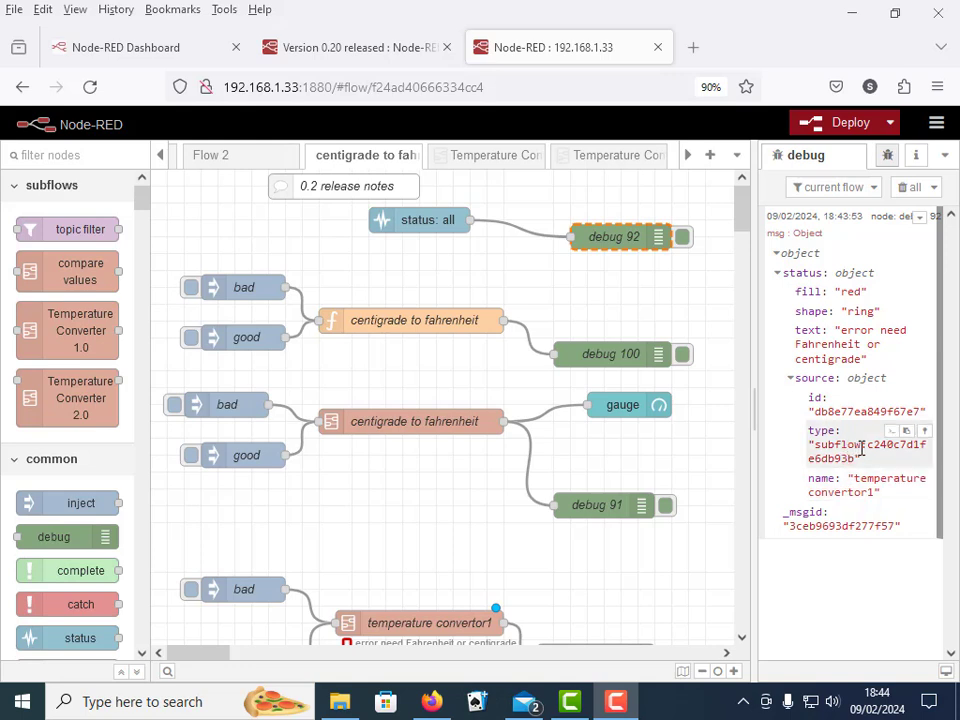
double_click(848, 444)
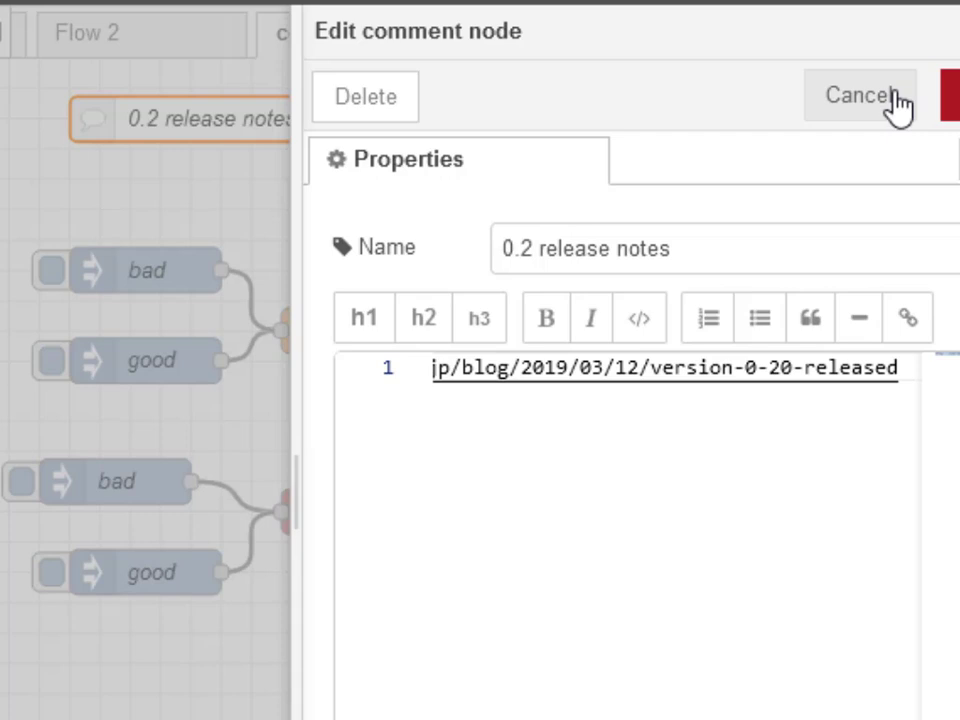
mouse_move(756, 368)
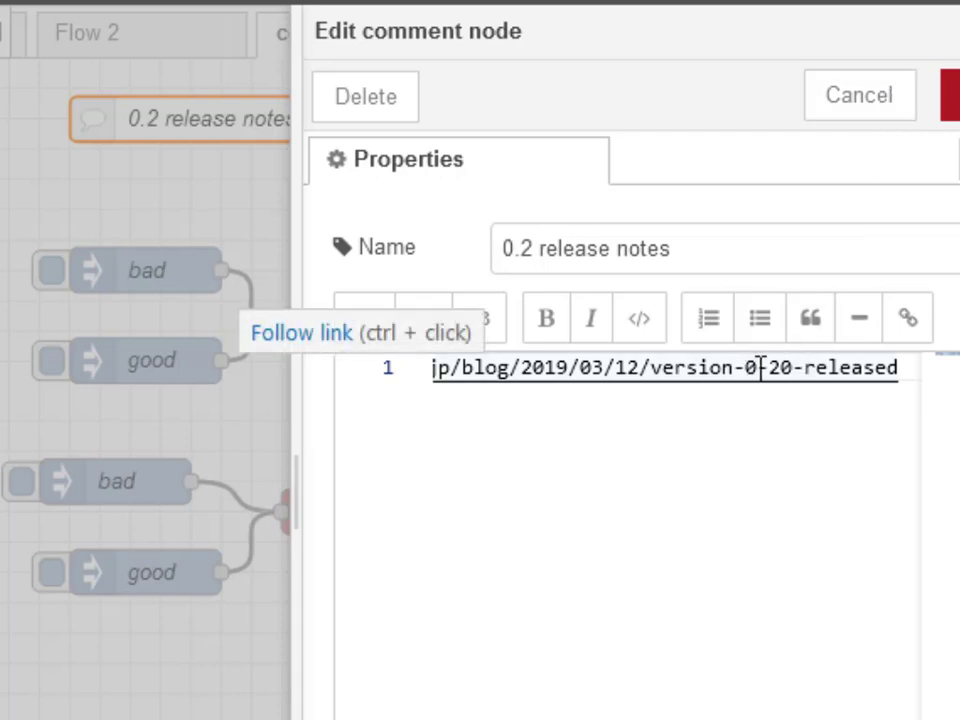